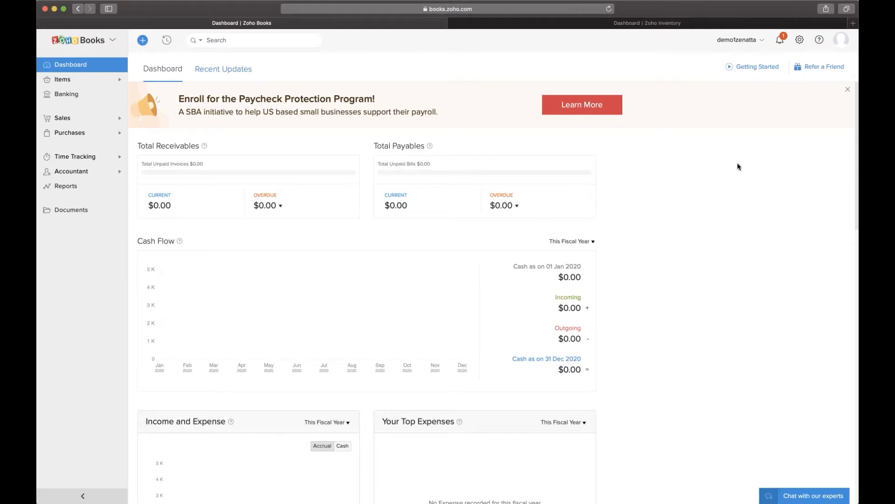
{"action": "mouse_move", "coordinate": [600, 160]}
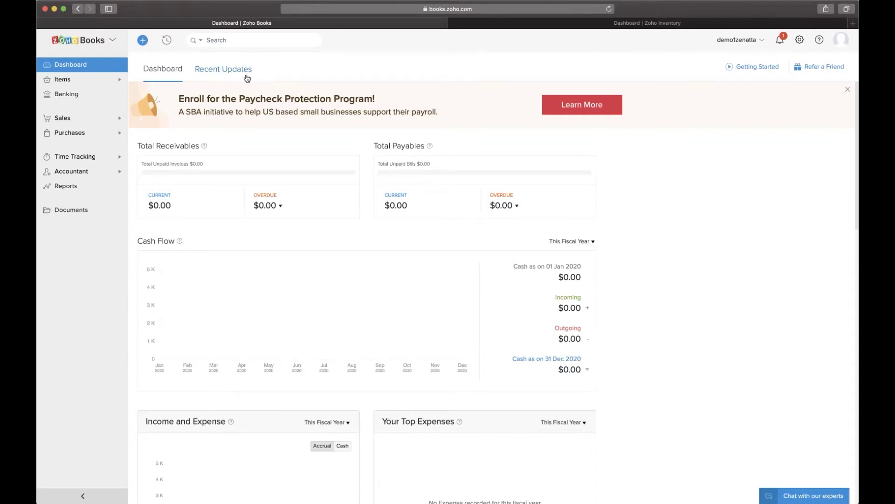
{"action": "mouse_move", "coordinate": [554, 32]}
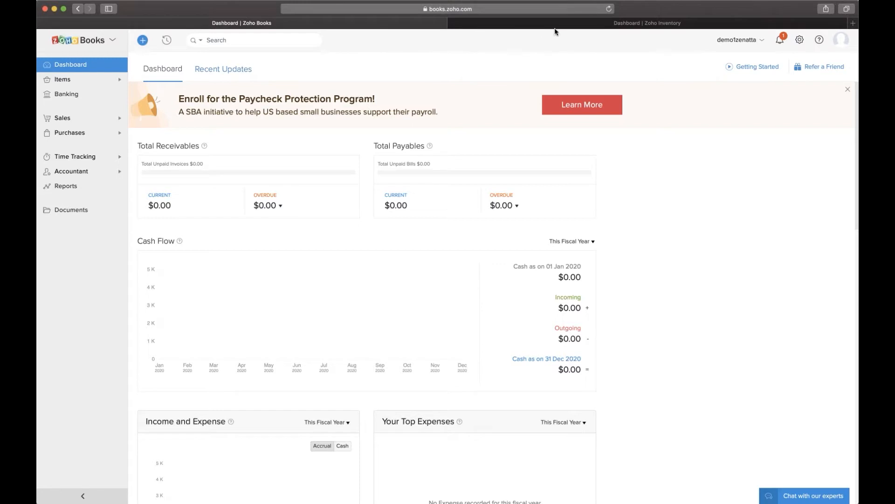
{"action": "mouse_move", "coordinate": [97, 122]}
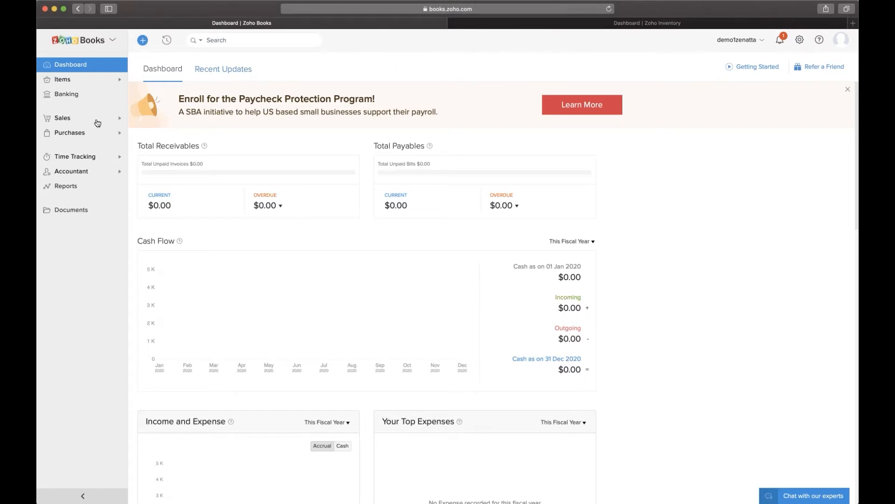
- Expand the Sales section in the sidebar to show estimates, sales orders and invoices
{"action": "left_click", "coordinate": [62, 117]}
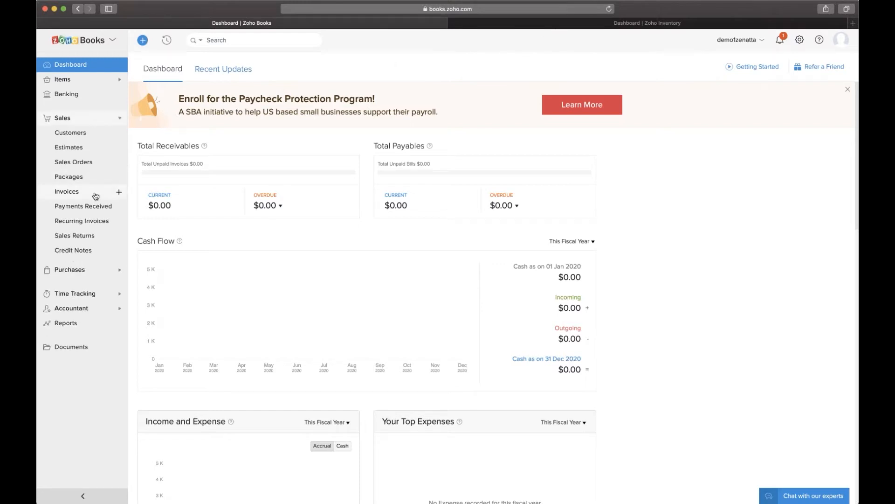
{"action": "mouse_move", "coordinate": [97, 166]}
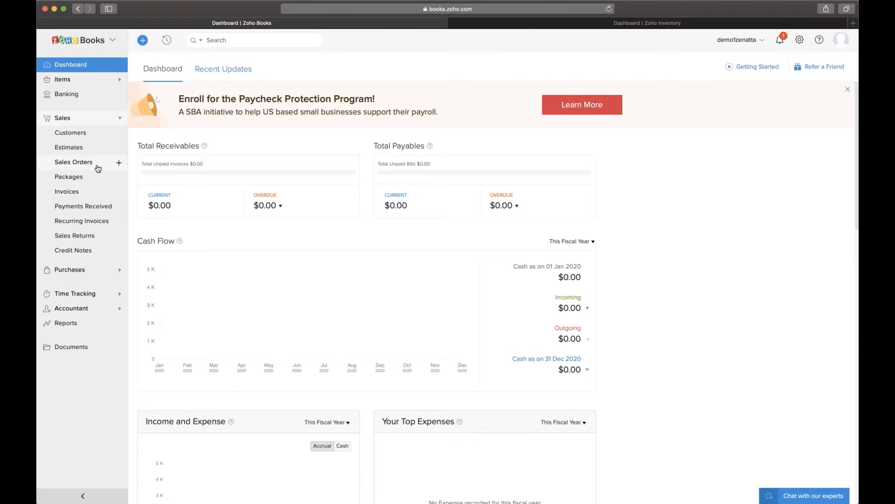
{"action": "mouse_move", "coordinate": [211, 153]}
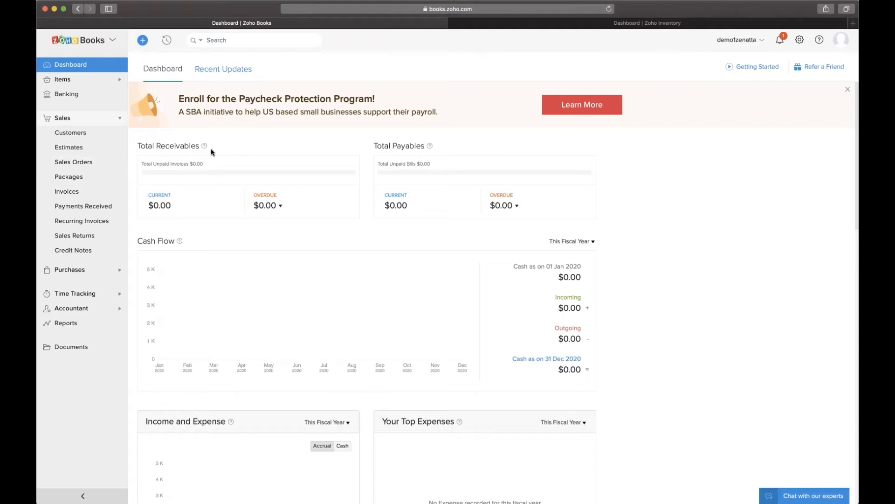
{"action": "mouse_move", "coordinate": [150, 147]}
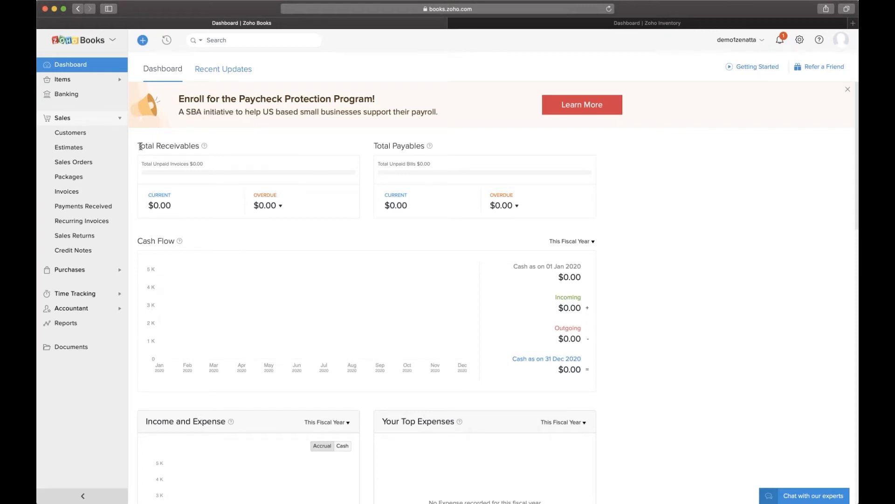
{"action": "mouse_move", "coordinate": [94, 165]}
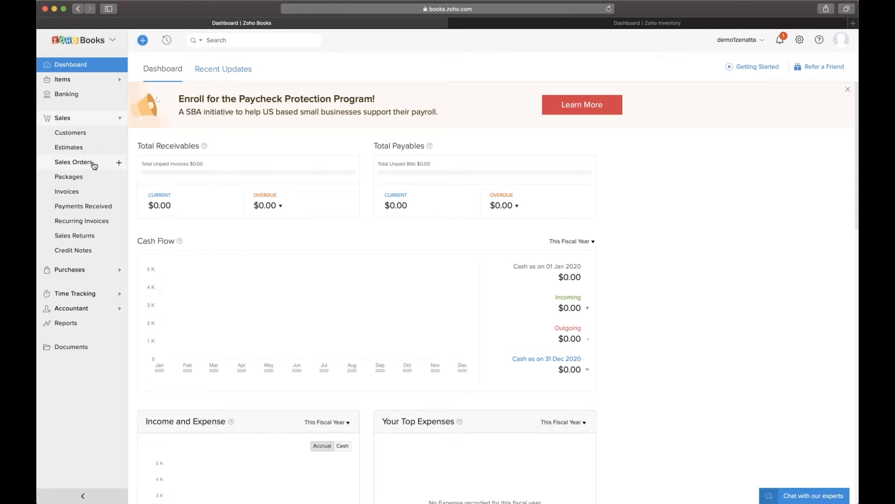
{"action": "mouse_move", "coordinate": [92, 194]}
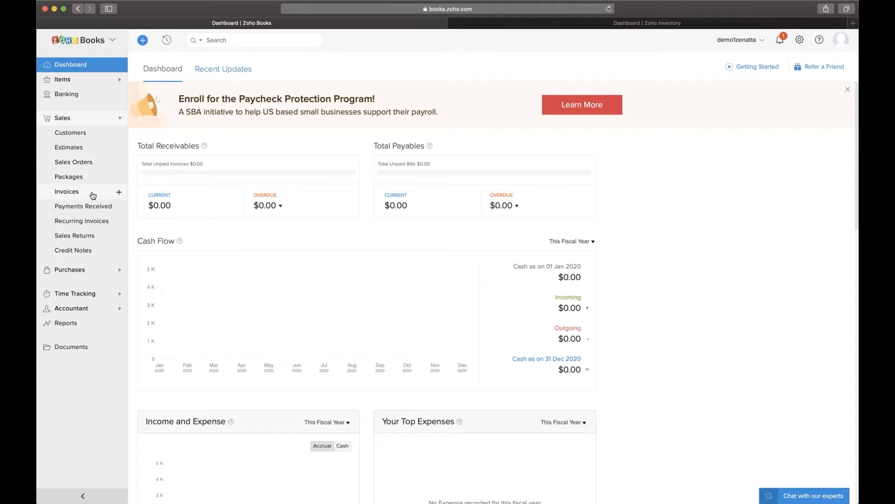
{"action": "mouse_move", "coordinate": [96, 151]}
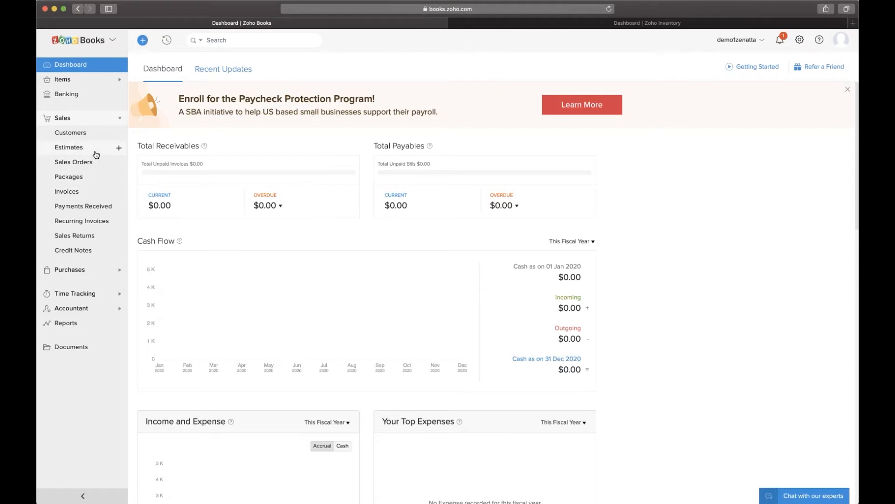
- Go to the empty Estimates page under Sales
{"action": "left_click", "coordinate": [68, 147]}
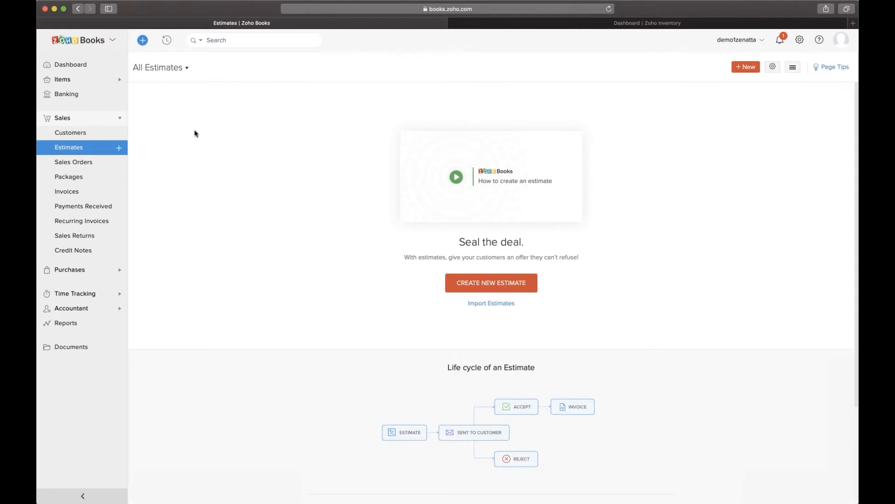
{"action": "mouse_move", "coordinate": [152, 149]}
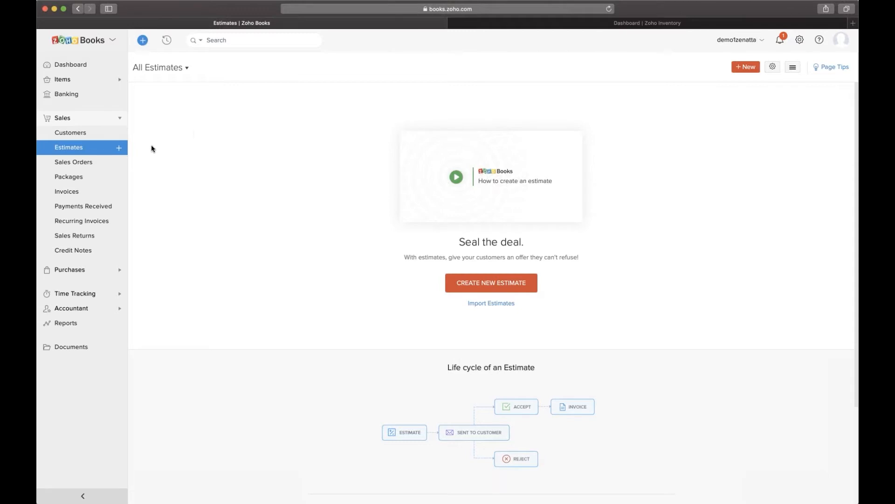
{"action": "mouse_move", "coordinate": [73, 165]}
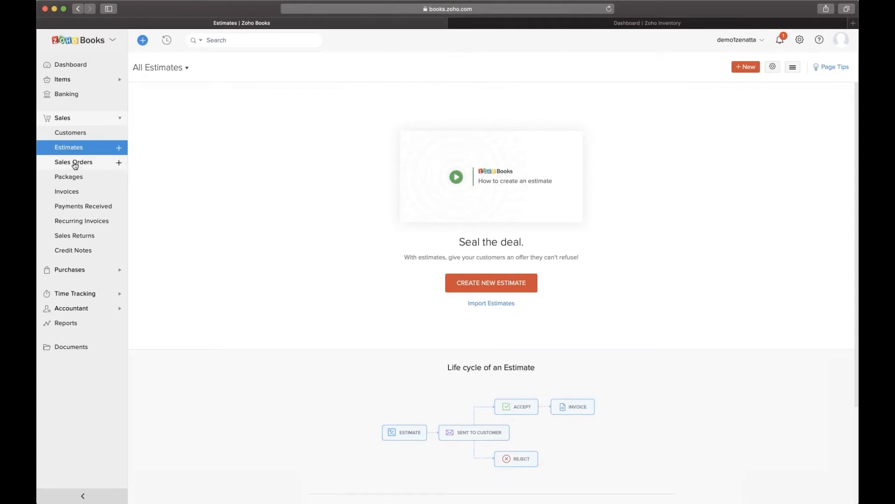
{"action": "mouse_move", "coordinate": [86, 195]}
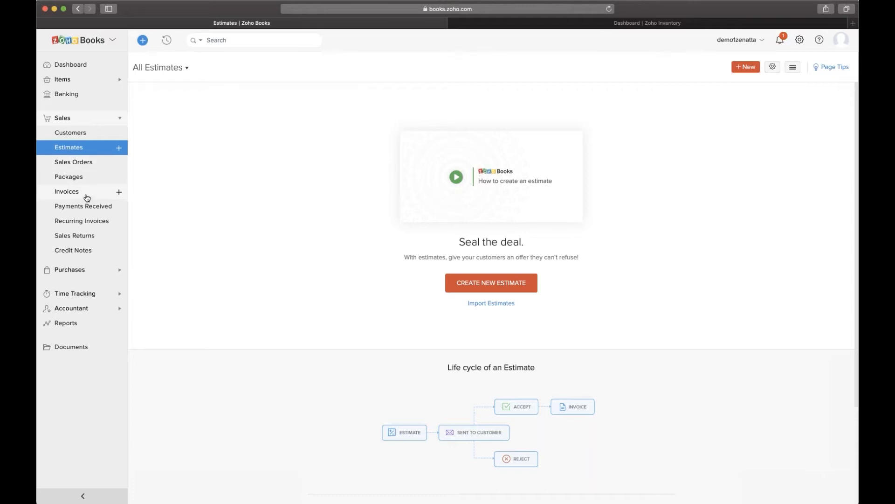
{"action": "mouse_move", "coordinate": [96, 162]}
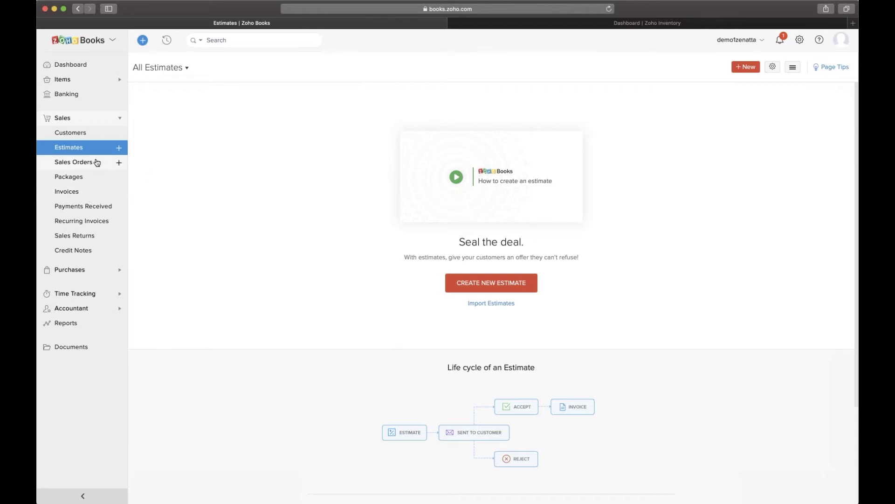
{"action": "mouse_move", "coordinate": [96, 168]}
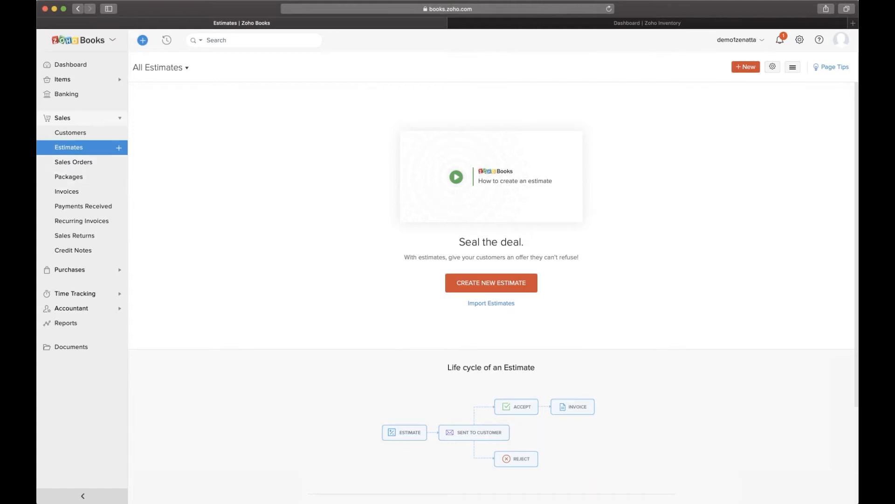
{"action": "mouse_move", "coordinate": [177, 195]}
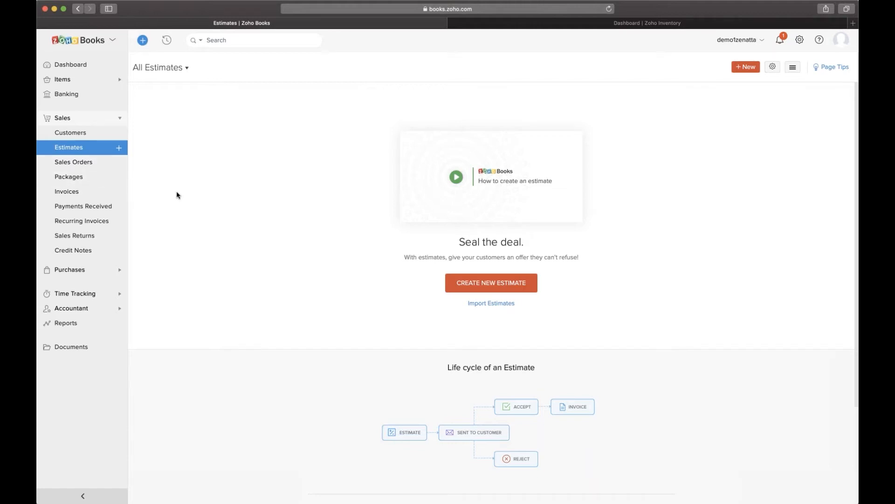
{"action": "mouse_move", "coordinate": [145, 165]}
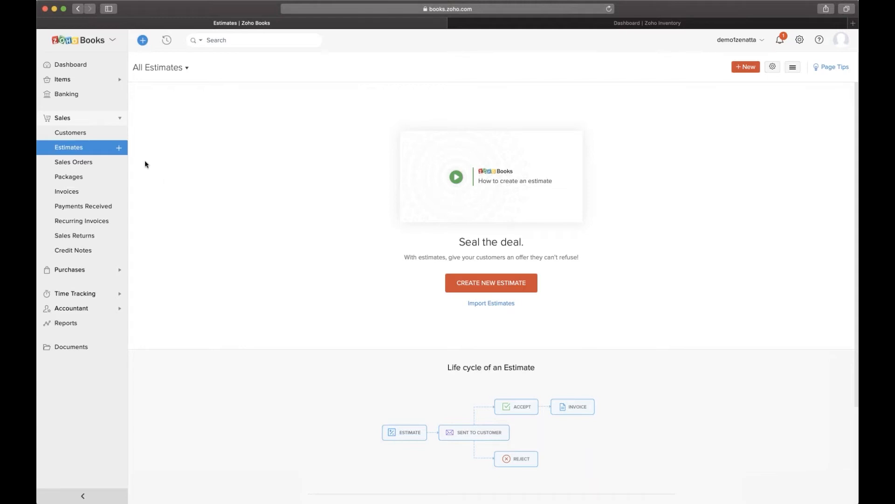
{"action": "mouse_move", "coordinate": [101, 163]}
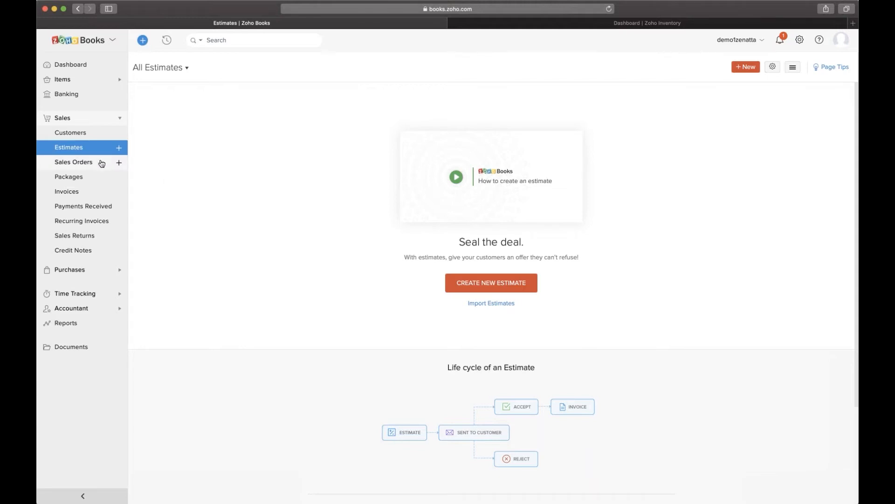
{"action": "mouse_move", "coordinate": [96, 191]}
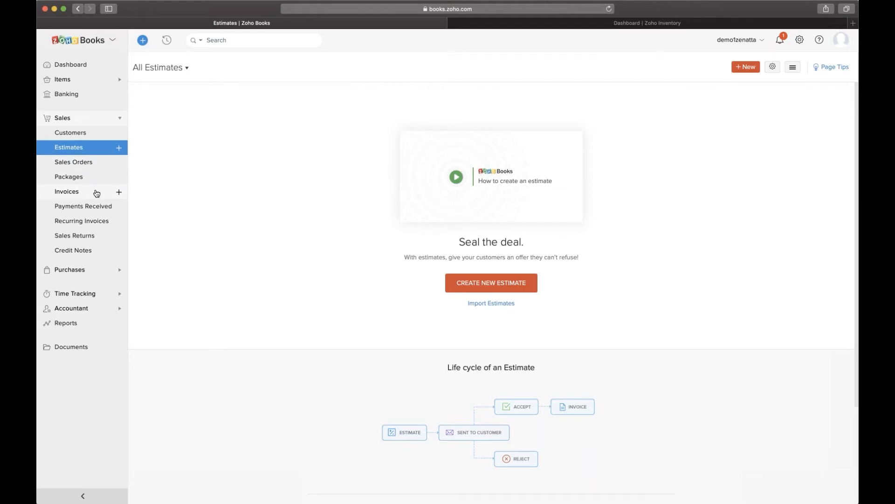
{"action": "mouse_move", "coordinate": [89, 181]}
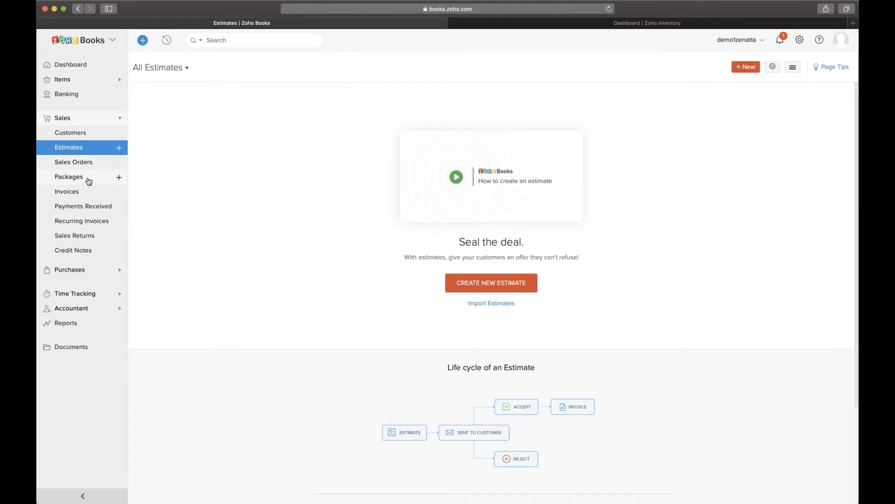
{"action": "mouse_move", "coordinate": [490, 282]}
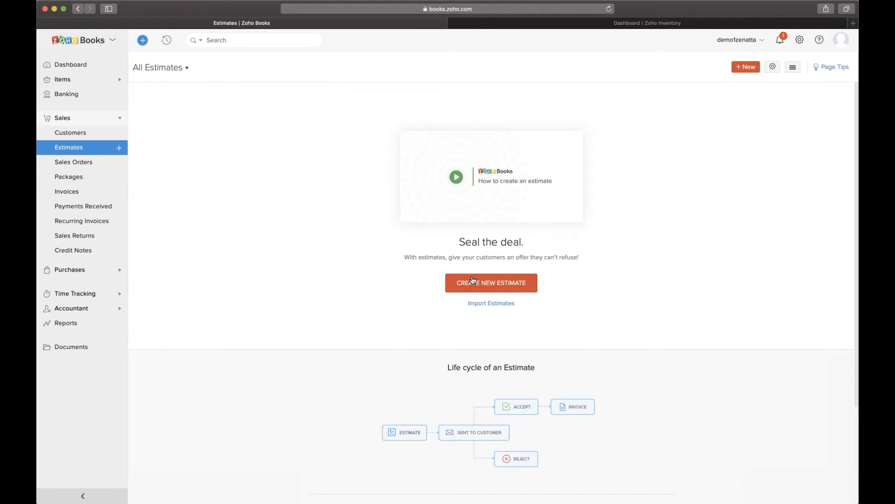
- Start an estimate for Zenatta Demo with one Example Product line ($100)
{"action": "left_click", "coordinate": [490, 282]}
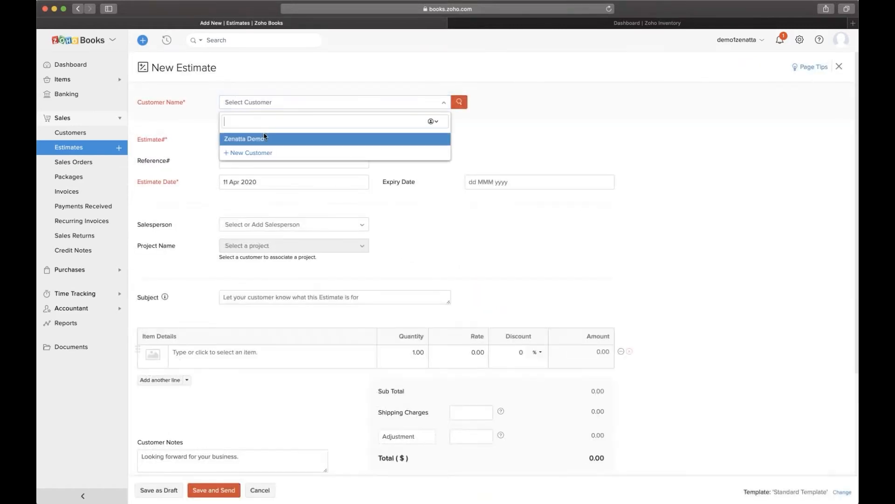
{"action": "left_click", "coordinate": [245, 138]}
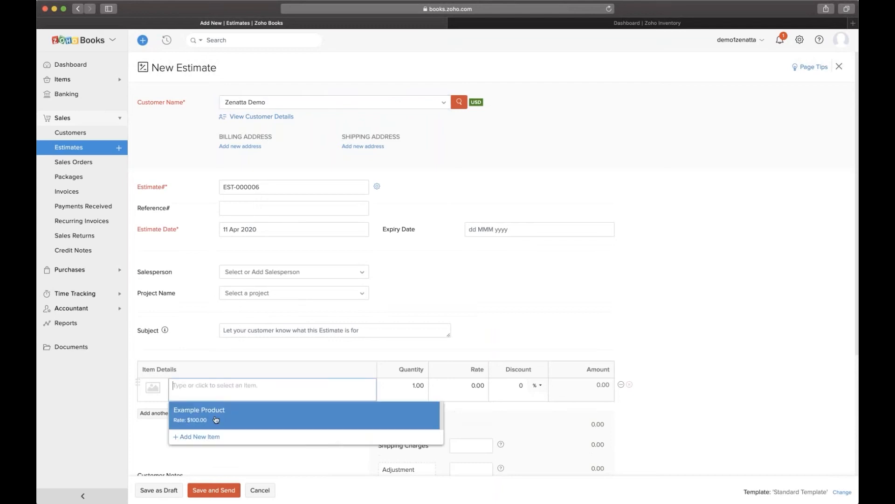
{"action": "left_click", "coordinate": [199, 409]}
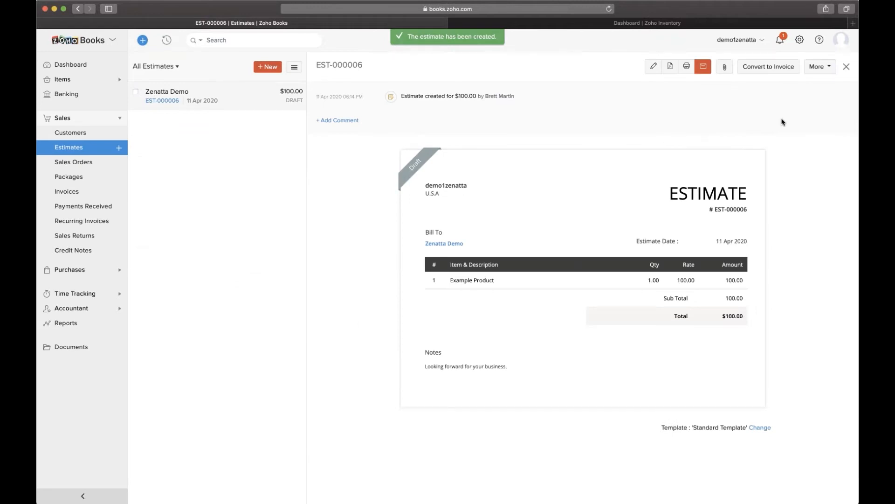
- Mark estimate EST-000006 as Sent from the More menu
{"action": "left_click", "coordinate": [819, 66]}
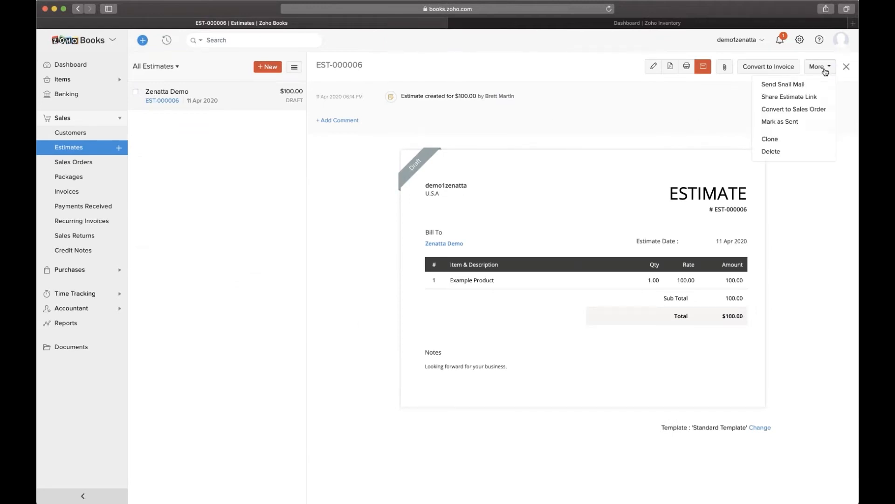
{"action": "mouse_move", "coordinate": [794, 109]}
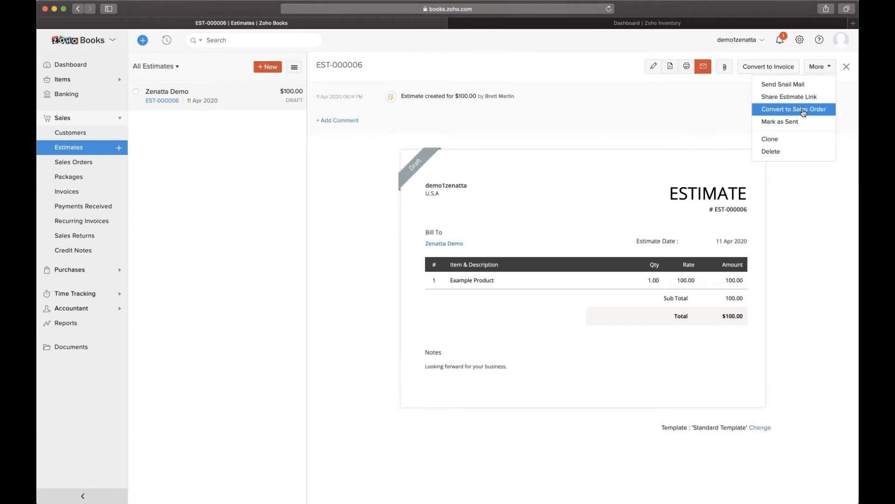
{"action": "mouse_move", "coordinate": [793, 122]}
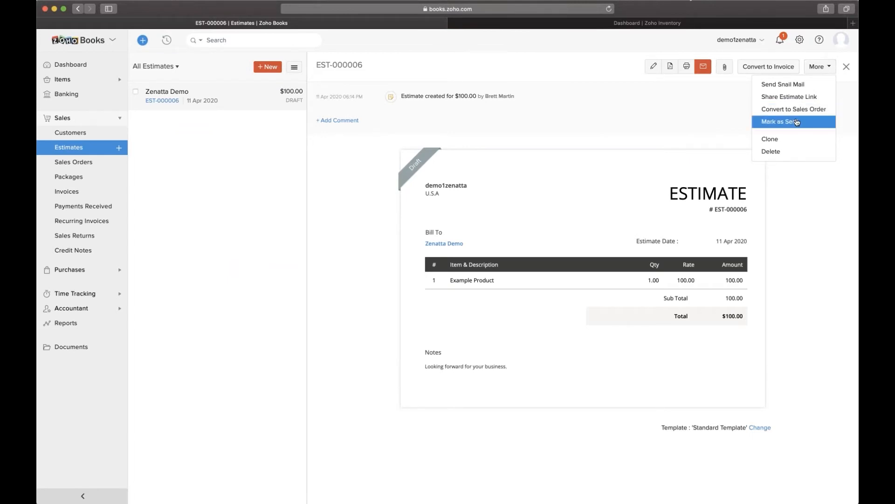
{"action": "mouse_move", "coordinate": [829, 131]}
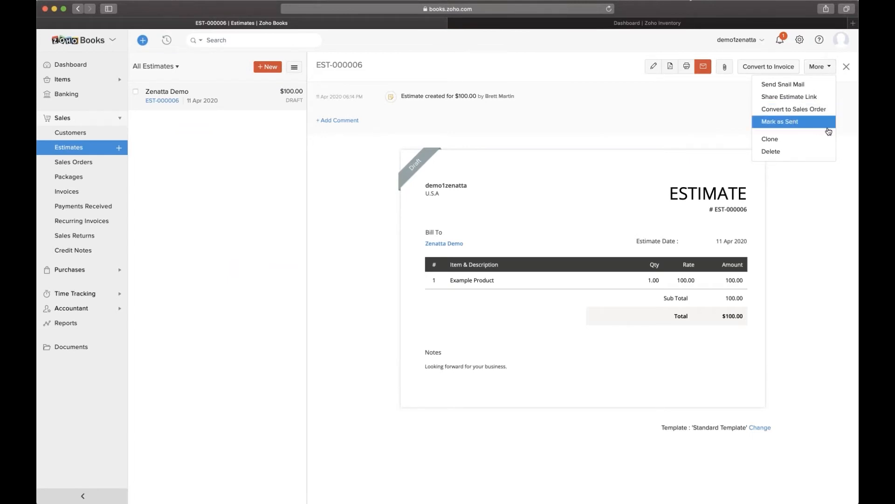
{"action": "left_click", "coordinate": [779, 121]}
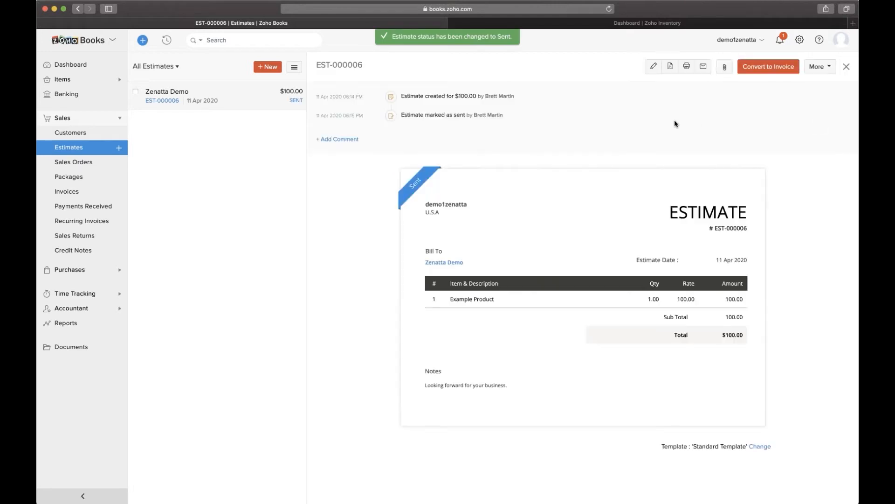
{"action": "mouse_move", "coordinate": [705, 116]}
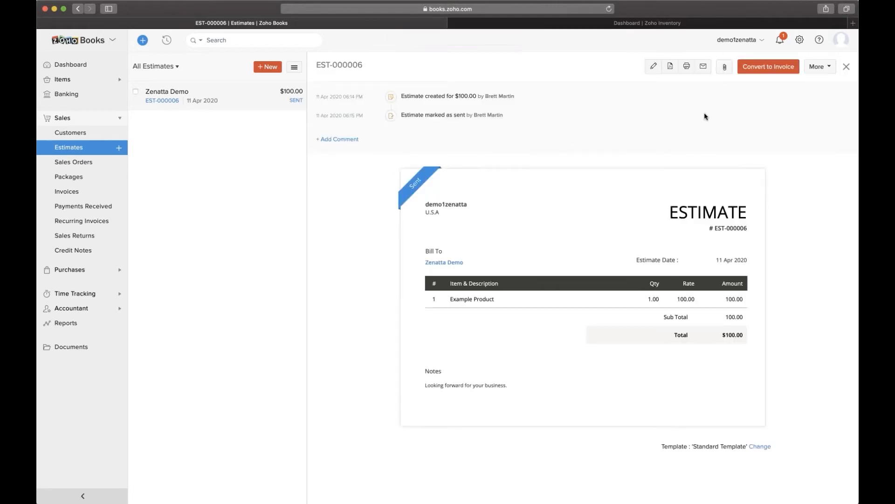
- Accept EST-000006, then convert it into a new sales order
{"action": "left_click", "coordinate": [819, 66]}
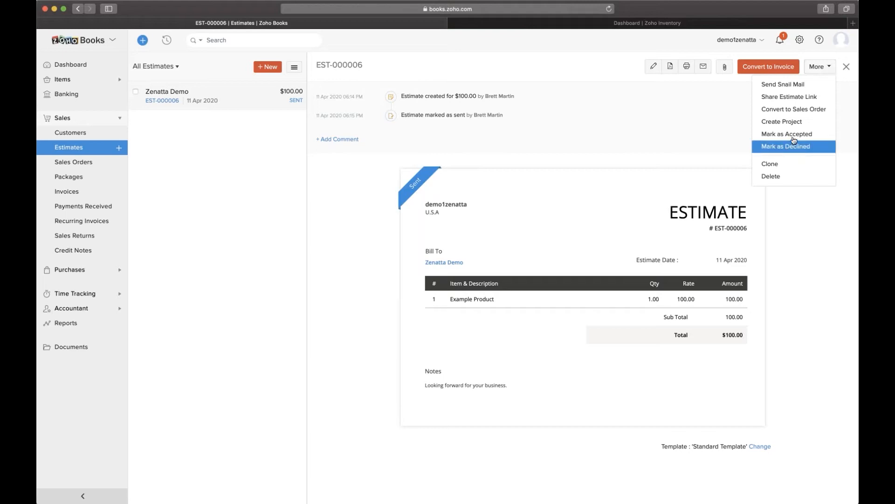
{"action": "mouse_move", "coordinate": [793, 134]}
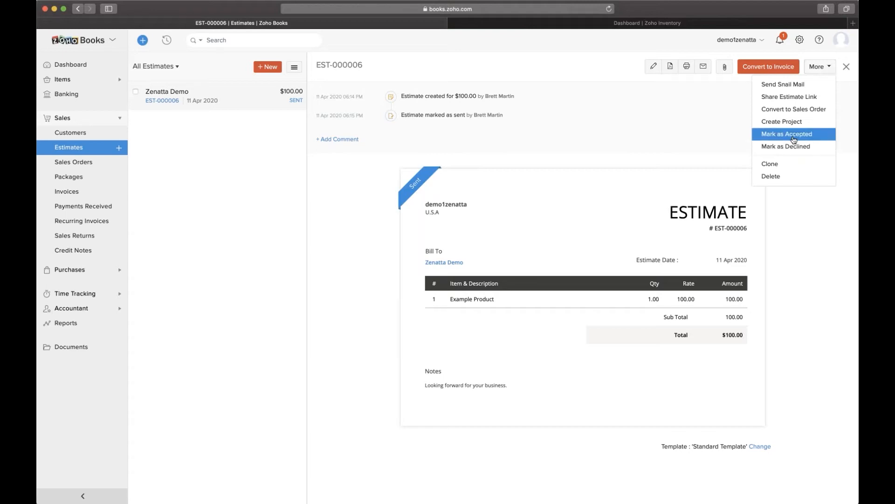
{"action": "mouse_move", "coordinate": [808, 138]}
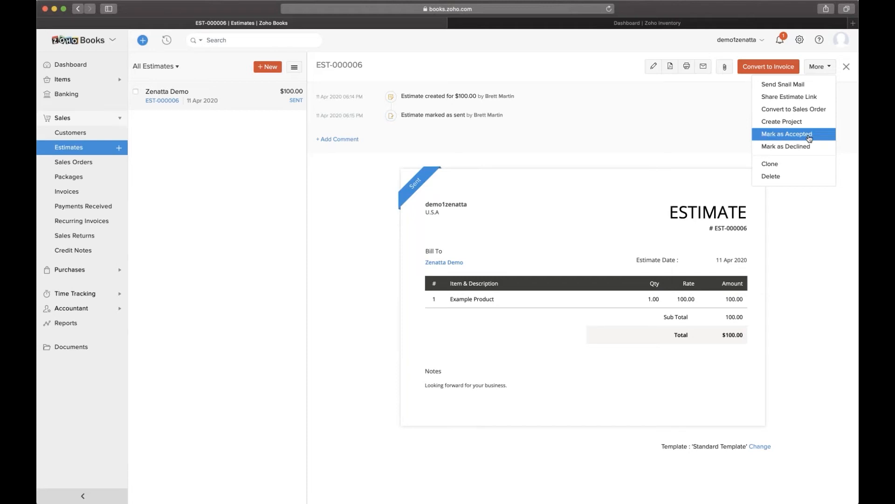
{"action": "left_click", "coordinate": [791, 134]}
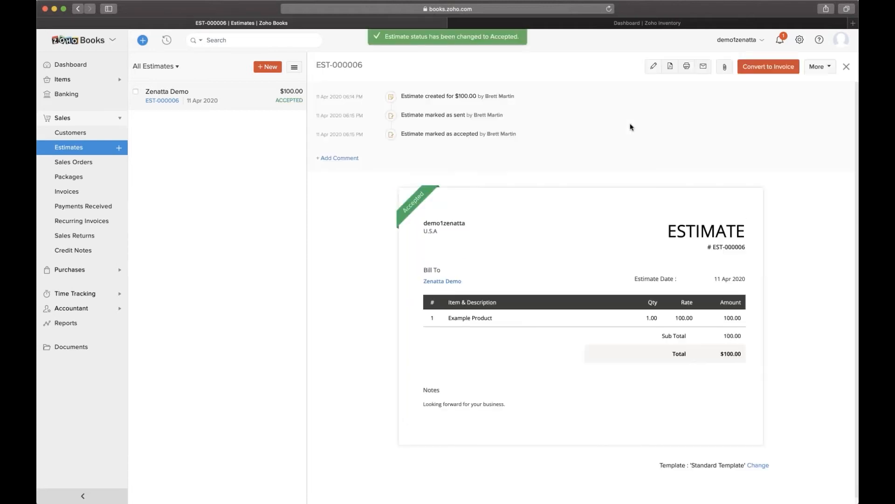
{"action": "mouse_move", "coordinate": [746, 94]}
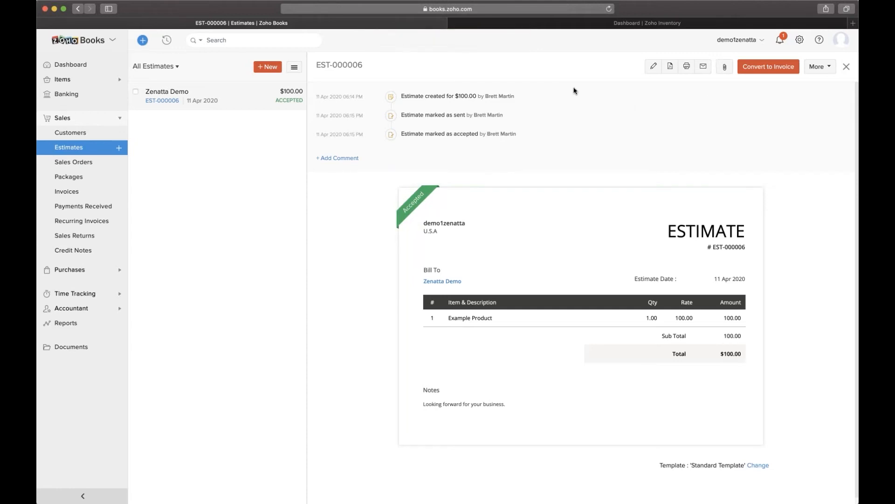
{"action": "mouse_move", "coordinate": [789, 111]}
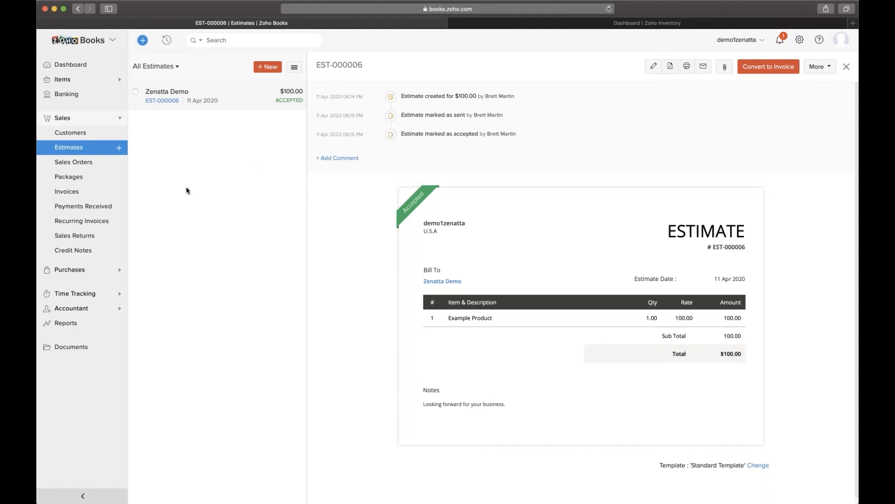
{"action": "mouse_move", "coordinate": [192, 185]}
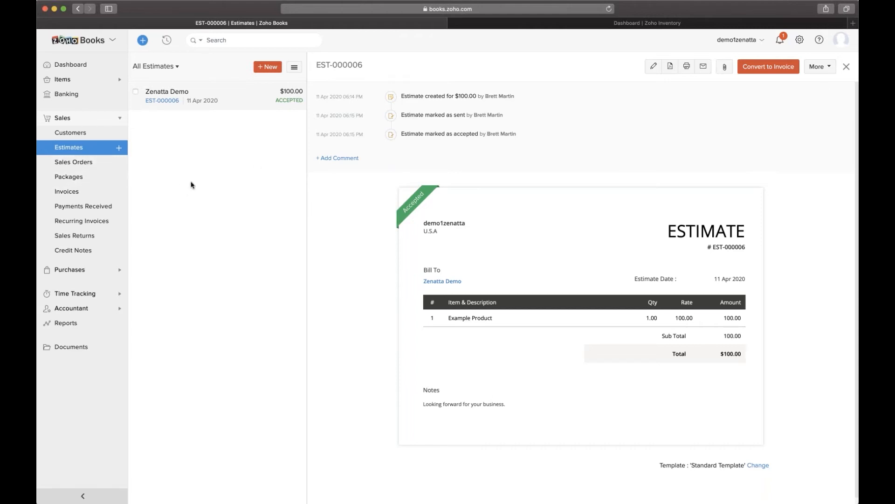
{"action": "mouse_move", "coordinate": [769, 92]}
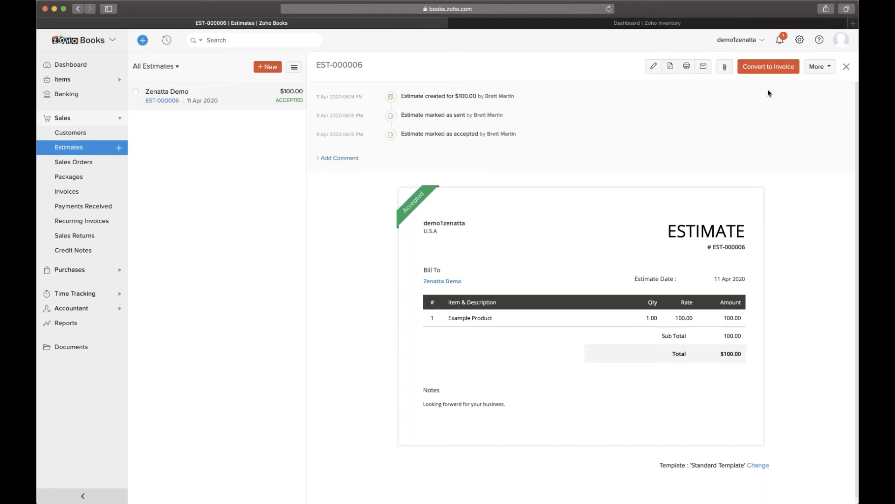
{"action": "left_click", "coordinate": [819, 66]}
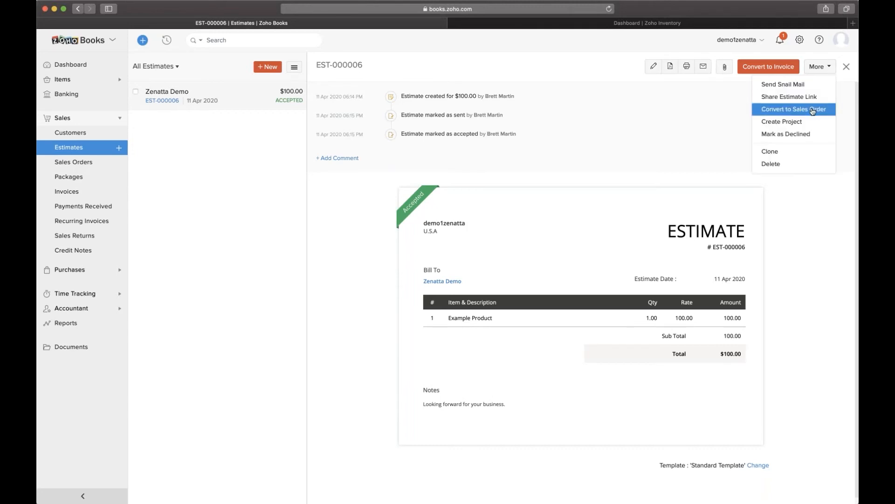
{"action": "mouse_move", "coordinate": [805, 111]}
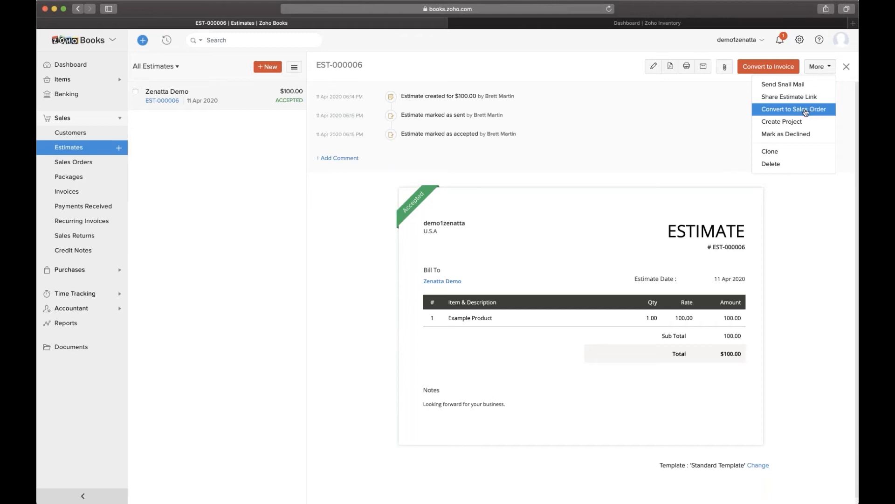
{"action": "left_click", "coordinate": [793, 110]}
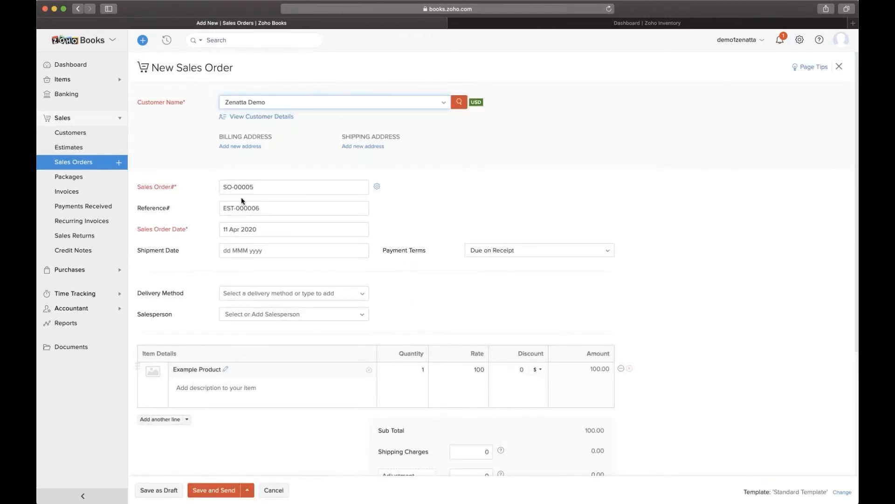
- Save the prefilled sales order SO-00005 for $100 as a draft
{"action": "scroll", "scroll_direction": "down", "scroll_amount": 3}
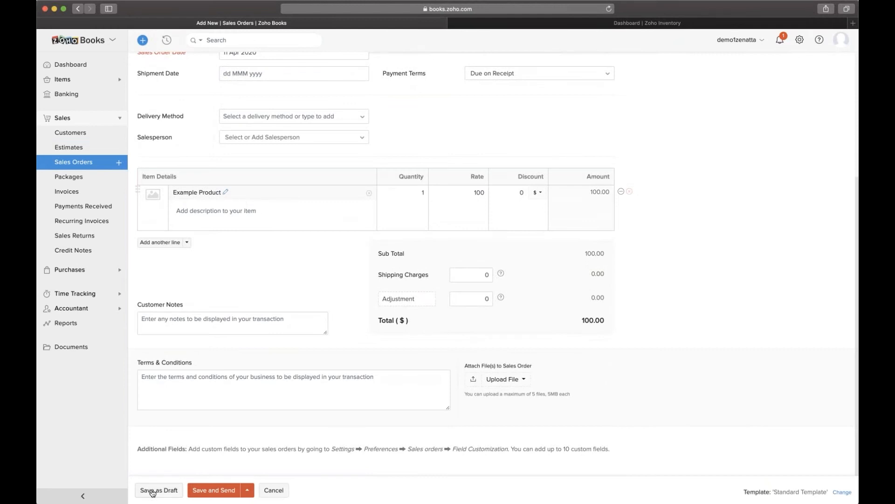
{"action": "left_click", "coordinate": [158, 490]}
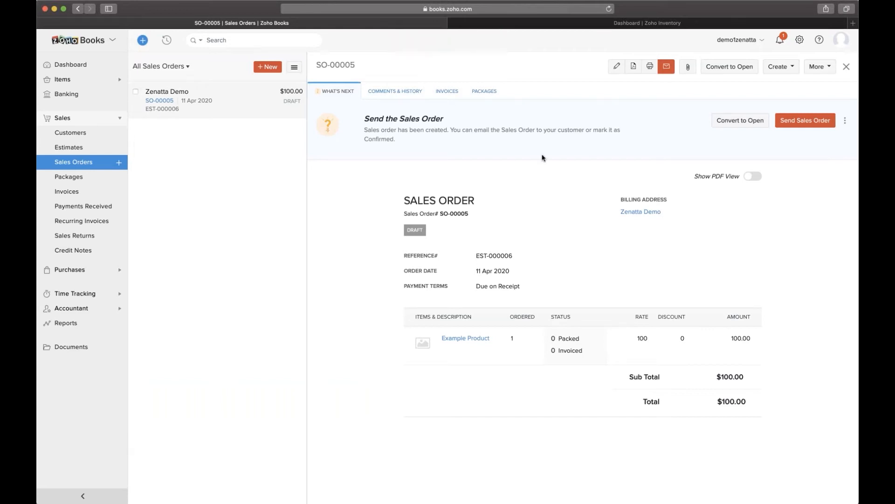
{"action": "mouse_move", "coordinate": [587, 142]}
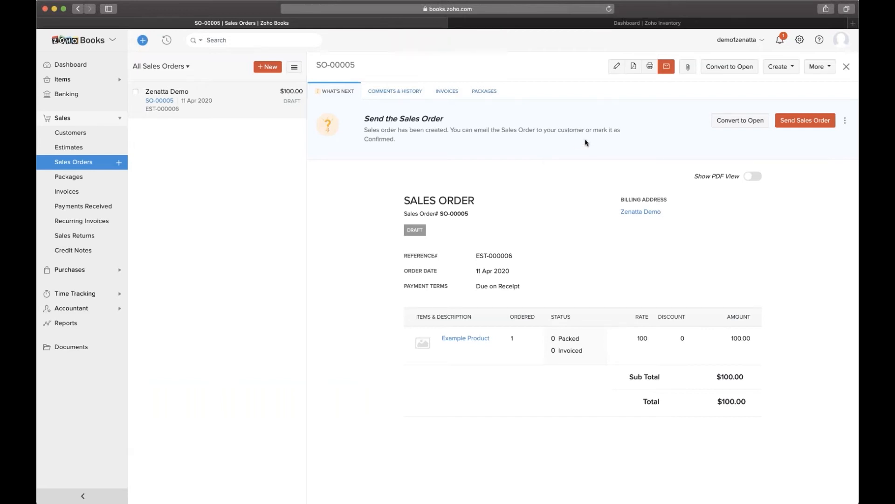
{"action": "mouse_move", "coordinate": [771, 76]}
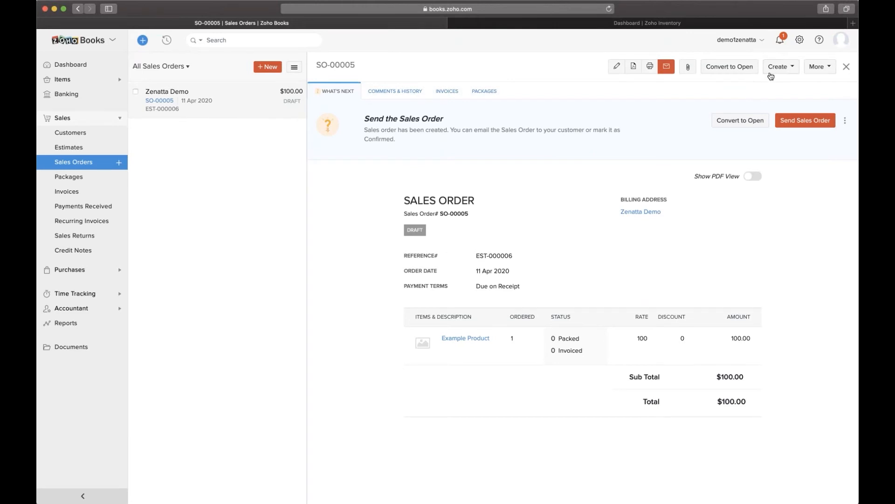
{"action": "mouse_move", "coordinate": [799, 103]}
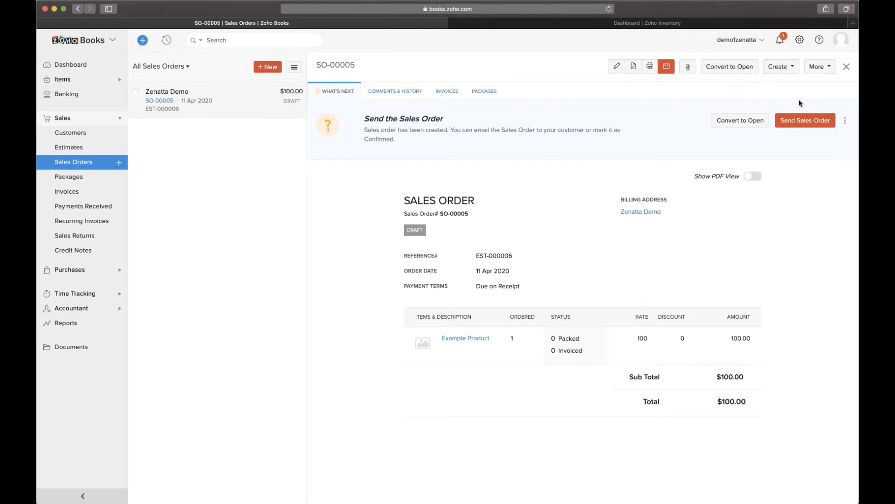
{"action": "mouse_move", "coordinate": [285, 159]}
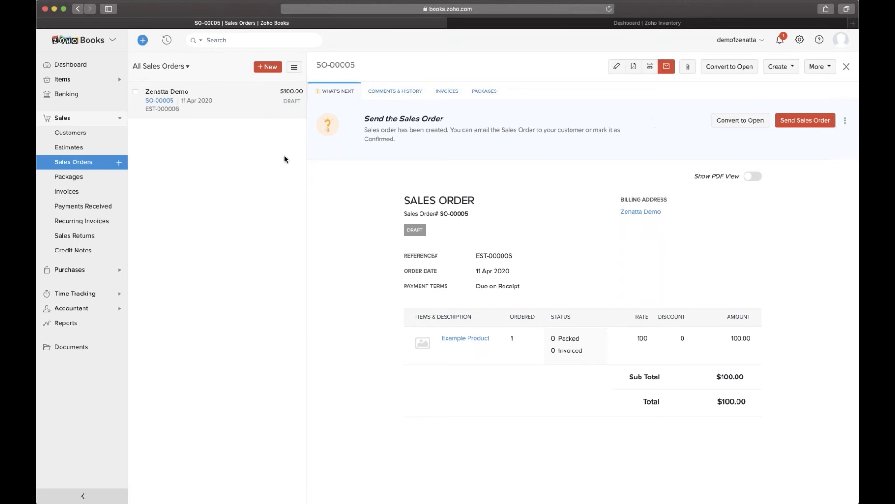
{"action": "mouse_move", "coordinate": [740, 120]}
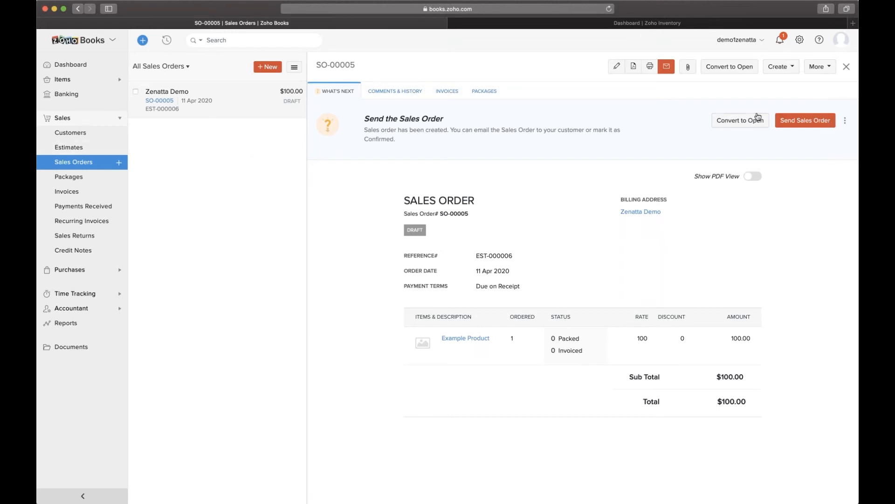
- Preview the package and shipment creation options for SO-00005, then dismiss them
{"action": "left_click", "coordinate": [780, 66]}
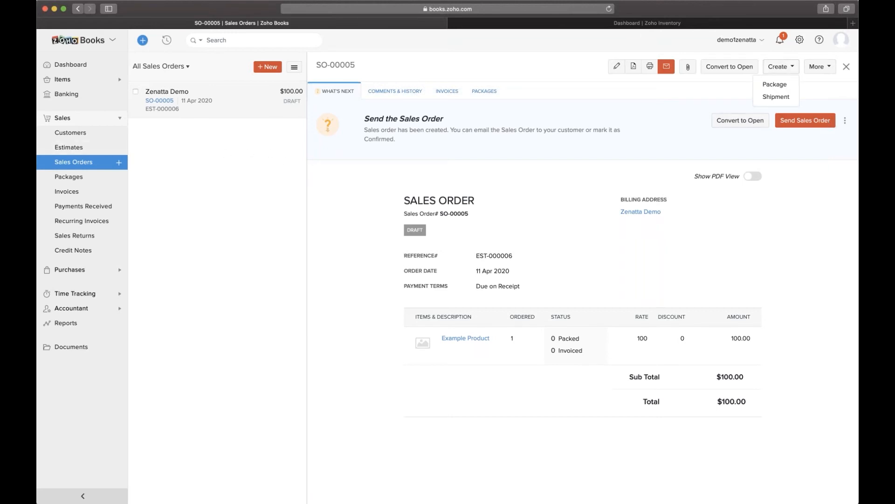
{"action": "mouse_move", "coordinate": [517, 137]}
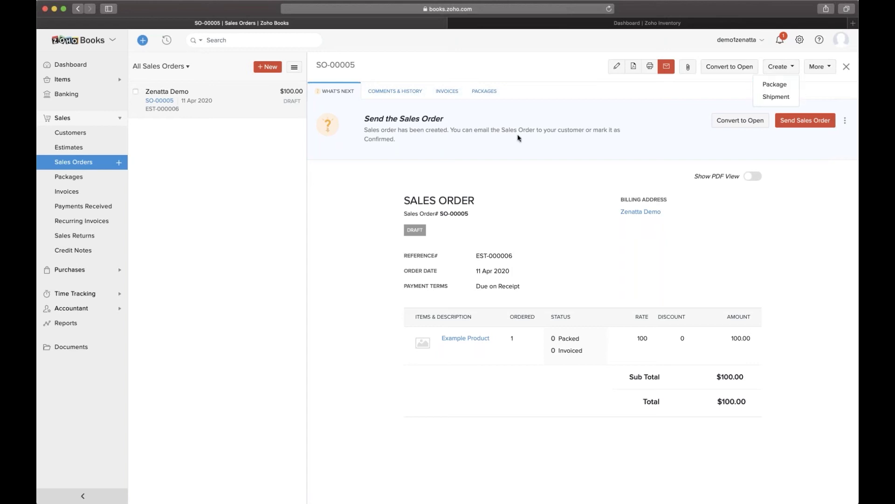
{"action": "left_click", "coordinate": [190, 154]}
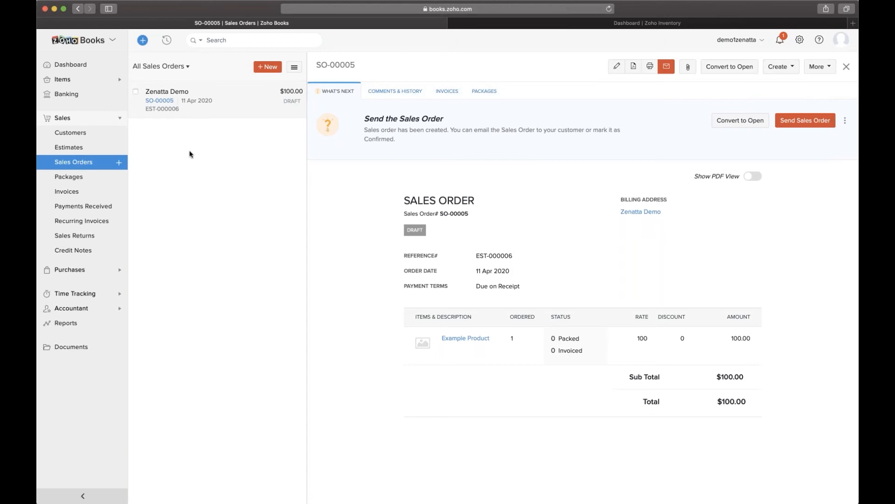
{"action": "mouse_move", "coordinate": [341, 377]}
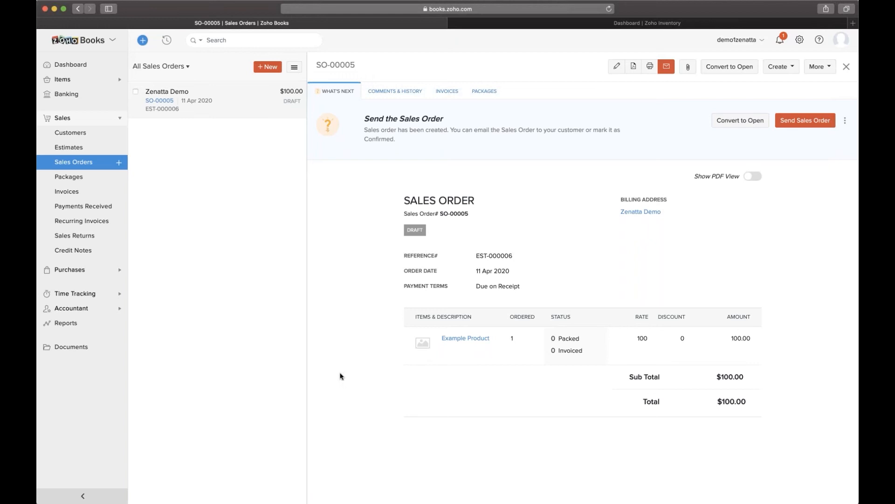
{"action": "mouse_move", "coordinate": [377, 160]}
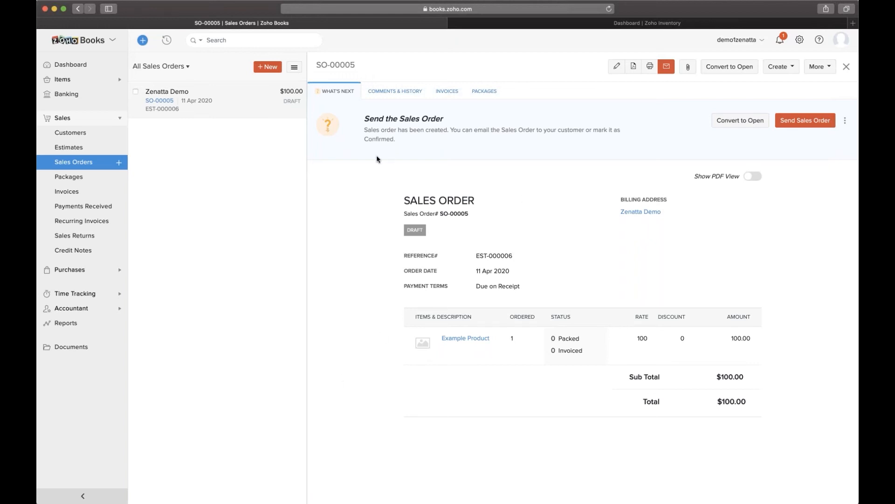
{"action": "mouse_move", "coordinate": [558, 118]}
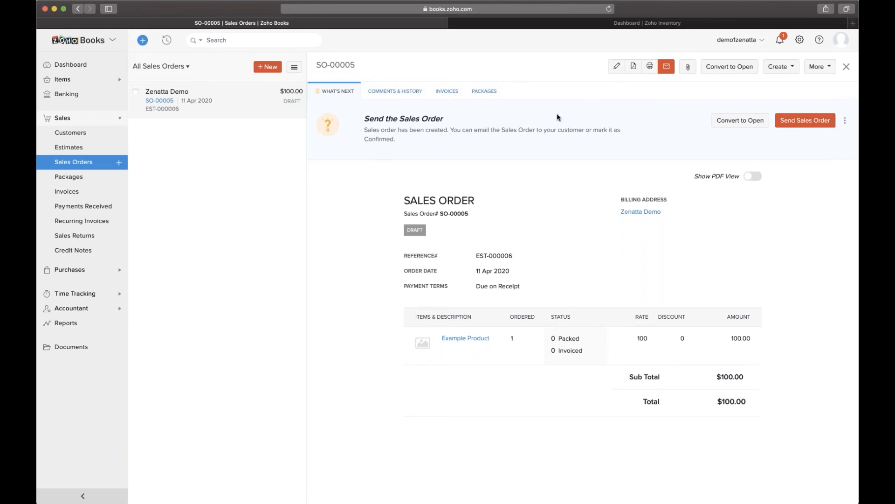
{"action": "mouse_move", "coordinate": [588, 59]}
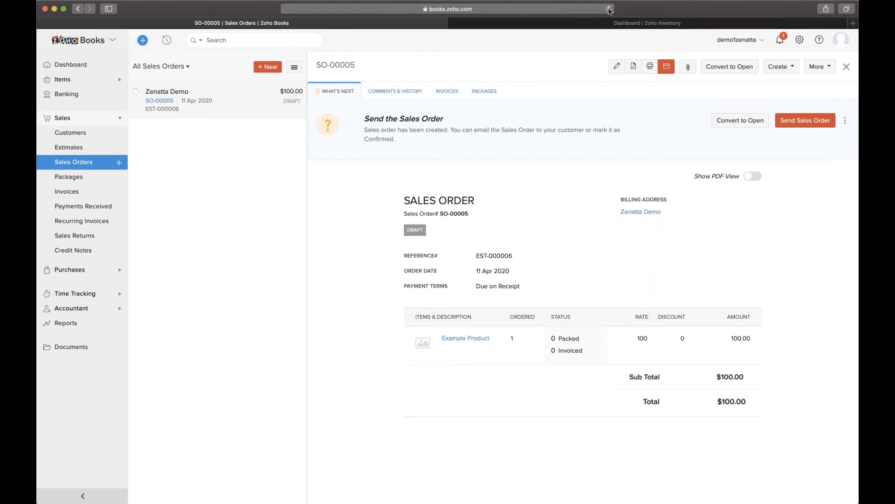
- Convert SO-00005 to Open, then view its linked invoice and package
{"action": "left_click", "coordinate": [609, 8]}
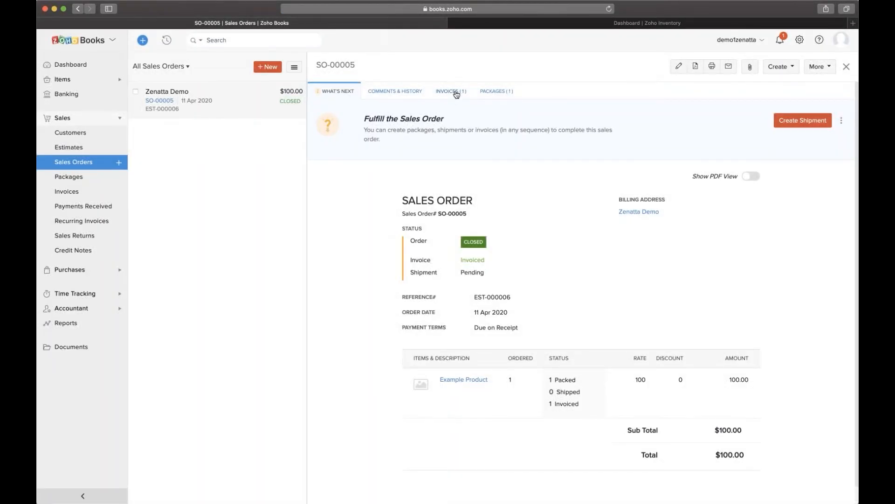
{"action": "left_click", "coordinate": [450, 91]}
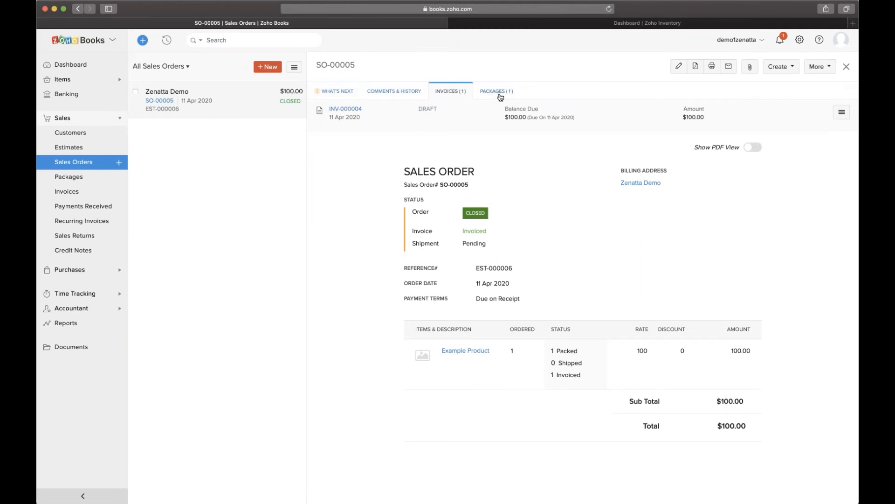
{"action": "left_click", "coordinate": [496, 91]}
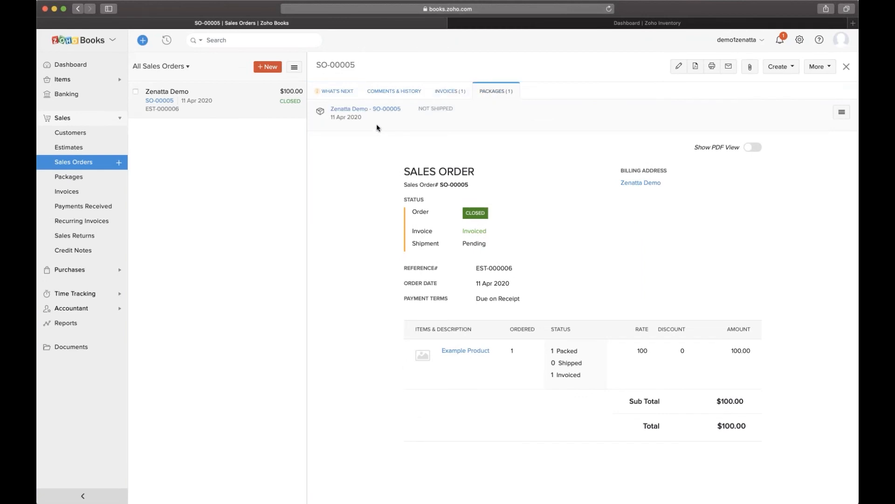
{"action": "mouse_move", "coordinate": [377, 127]}
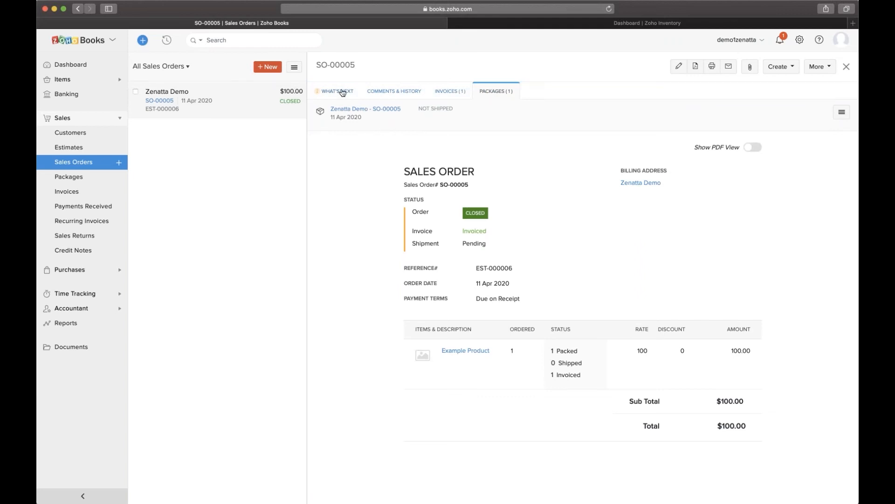
- Review What's Next, the unshipped package, then draft invoice INV-000004 ($100 due)
{"action": "left_click", "coordinate": [336, 93]}
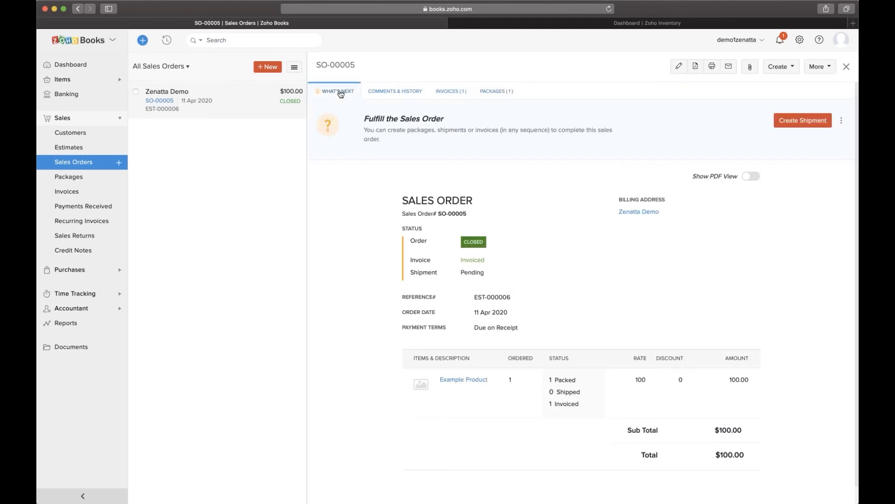
{"action": "mouse_move", "coordinate": [342, 103]}
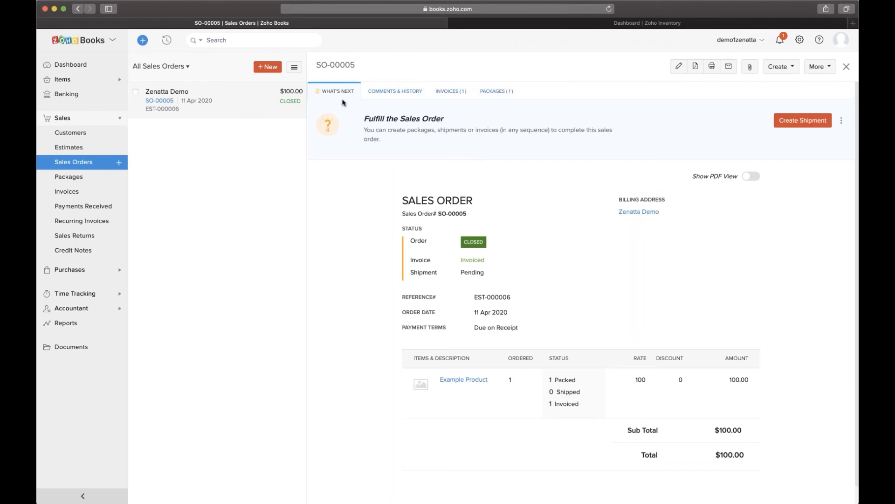
{"action": "mouse_move", "coordinate": [419, 101]}
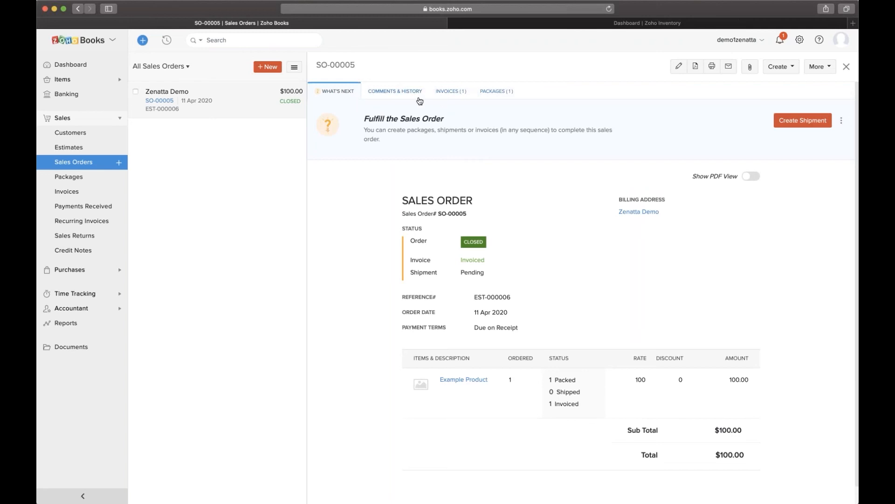
{"action": "mouse_move", "coordinate": [438, 117]}
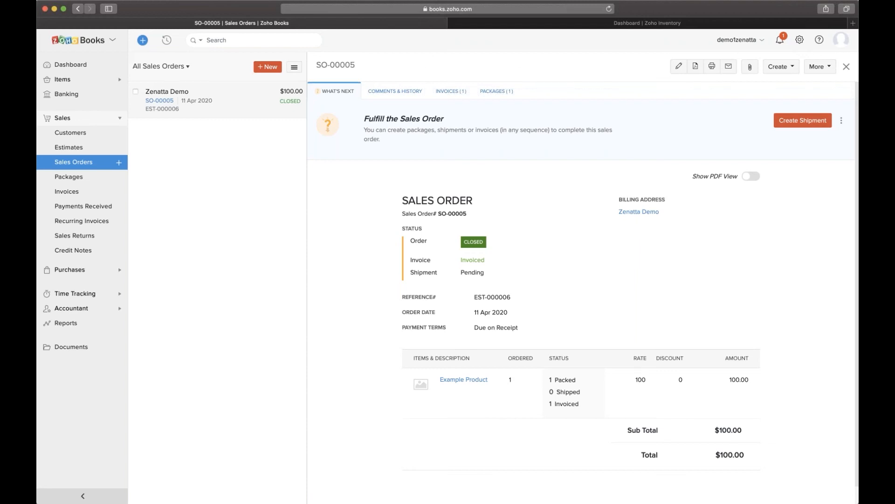
{"action": "mouse_move", "coordinate": [455, 82]}
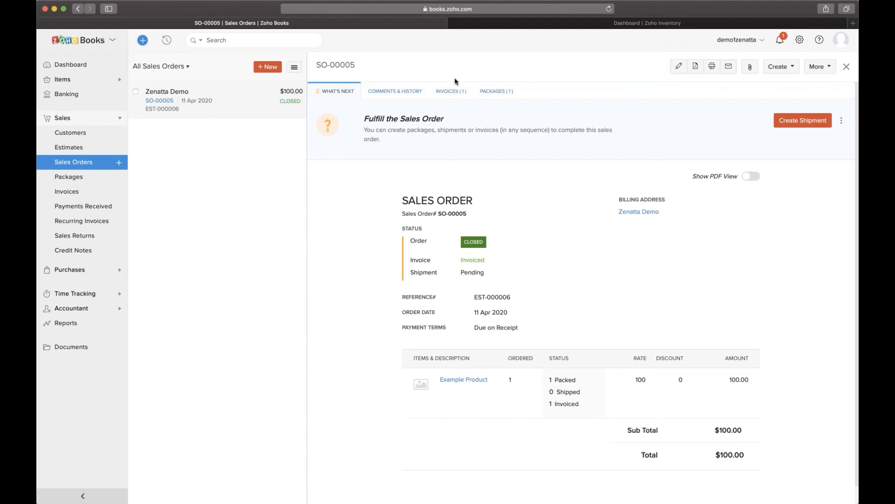
{"action": "mouse_move", "coordinate": [513, 71]}
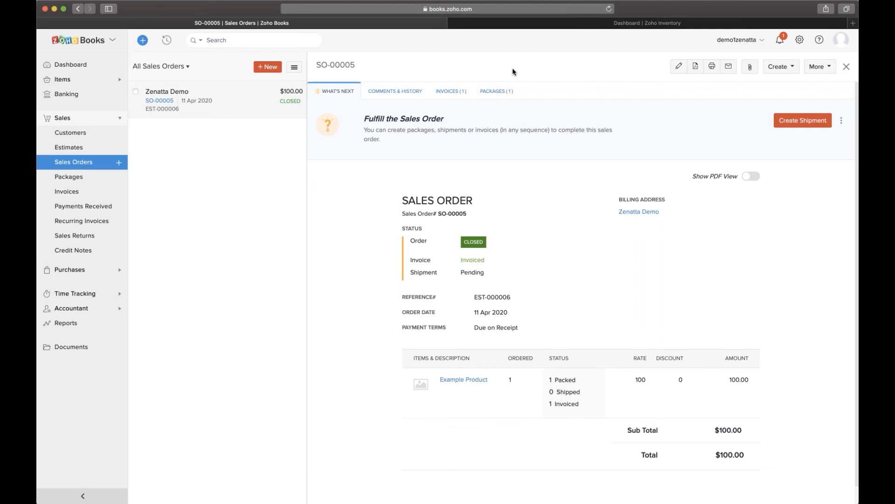
{"action": "mouse_move", "coordinate": [462, 111]}
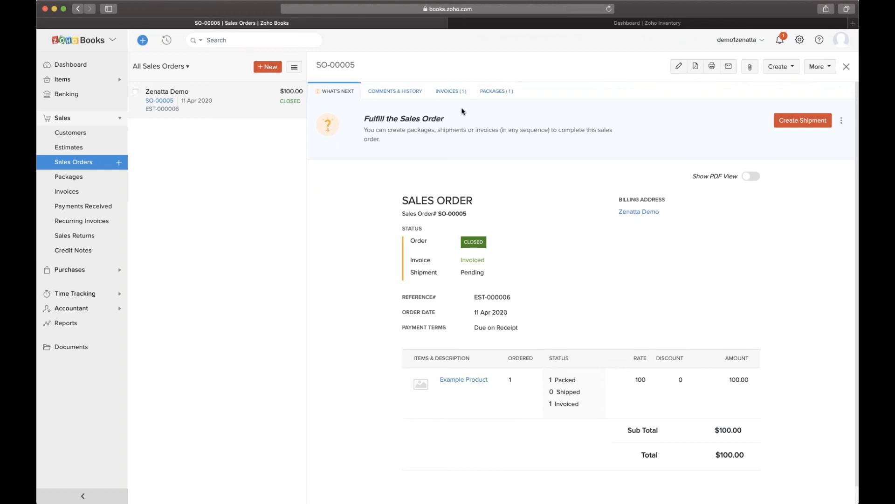
{"action": "mouse_move", "coordinate": [459, 97]}
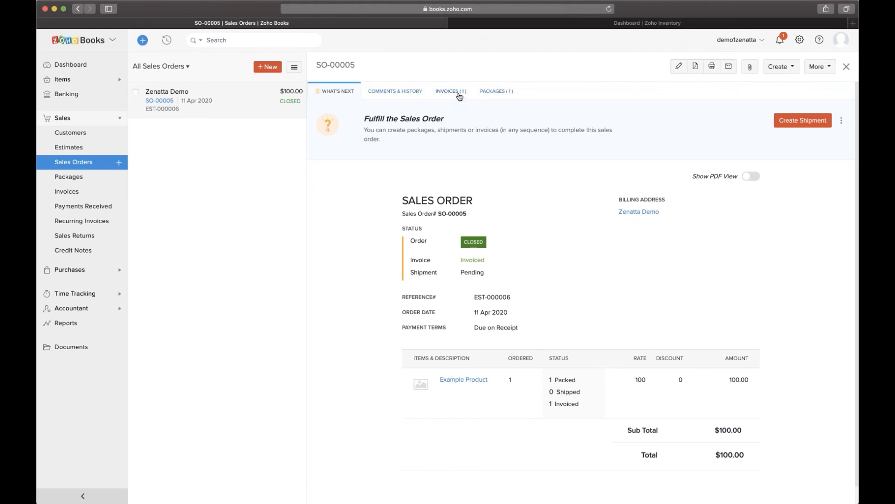
{"action": "left_click", "coordinate": [496, 92]}
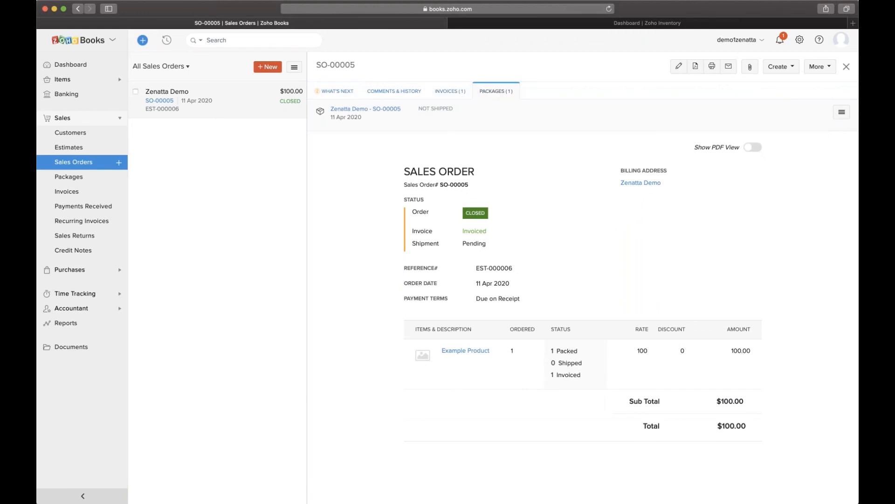
{"action": "mouse_move", "coordinate": [479, 69]}
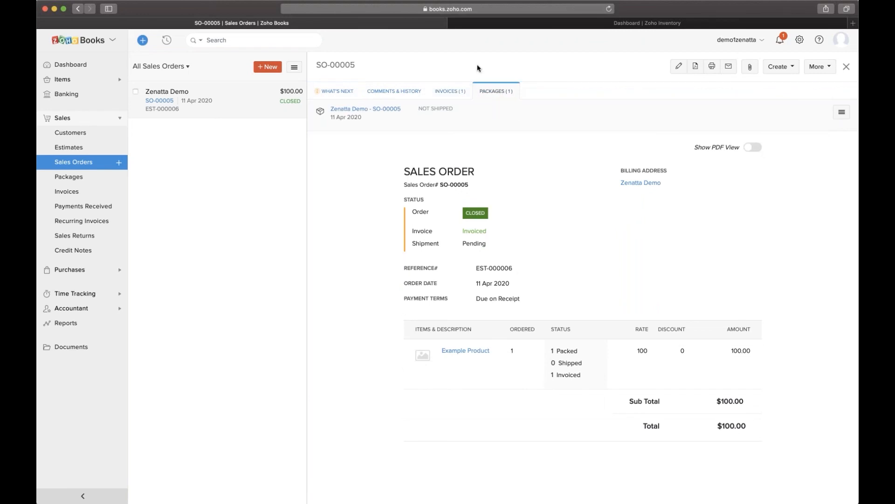
{"action": "mouse_move", "coordinate": [514, 70]}
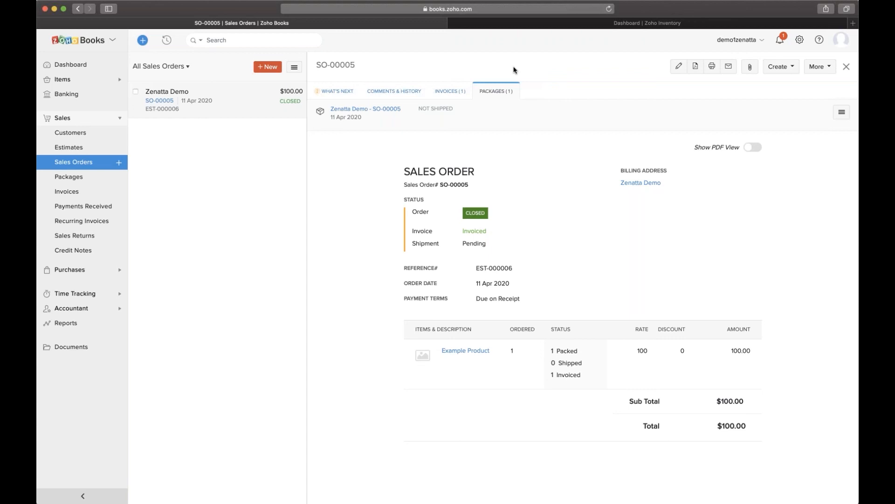
{"action": "mouse_move", "coordinate": [450, 94]}
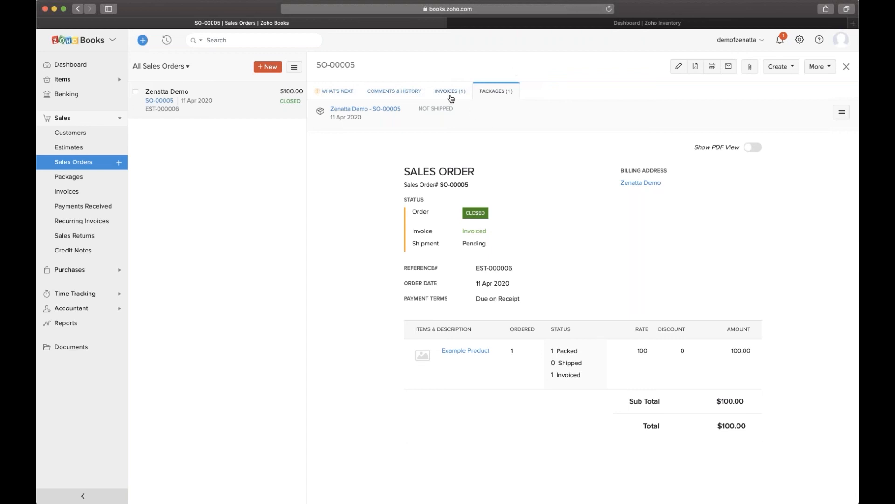
{"action": "left_click", "coordinate": [451, 91]}
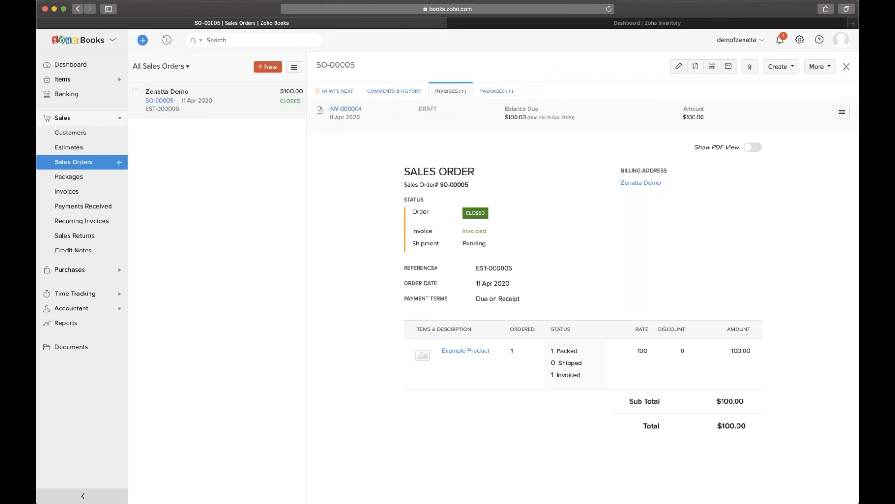
{"action": "mouse_move", "coordinate": [497, 129]}
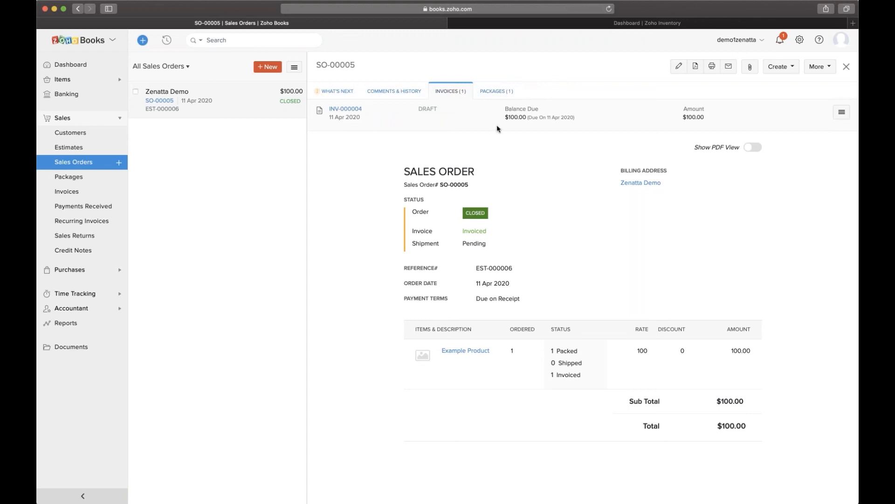
{"action": "mouse_move", "coordinate": [135, 153]}
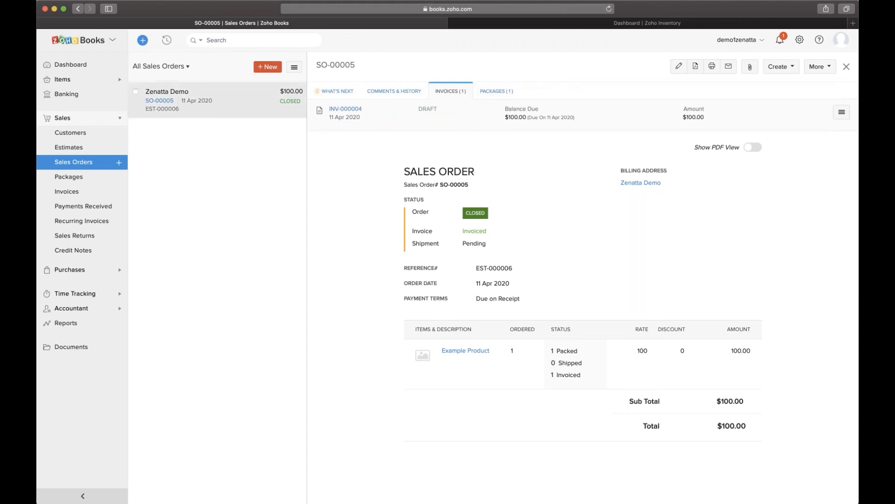
{"action": "mouse_move", "coordinate": [103, 165]}
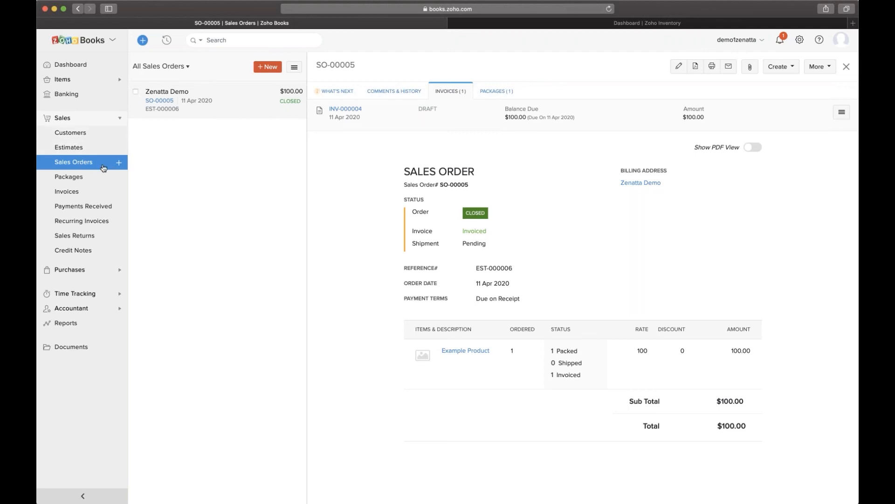
{"action": "mouse_move", "coordinate": [368, 73]}
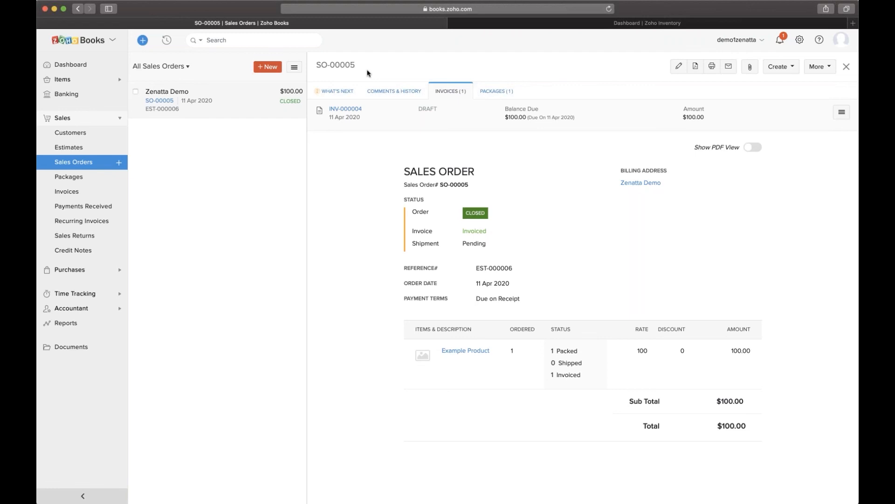
{"action": "mouse_move", "coordinate": [457, 94]}
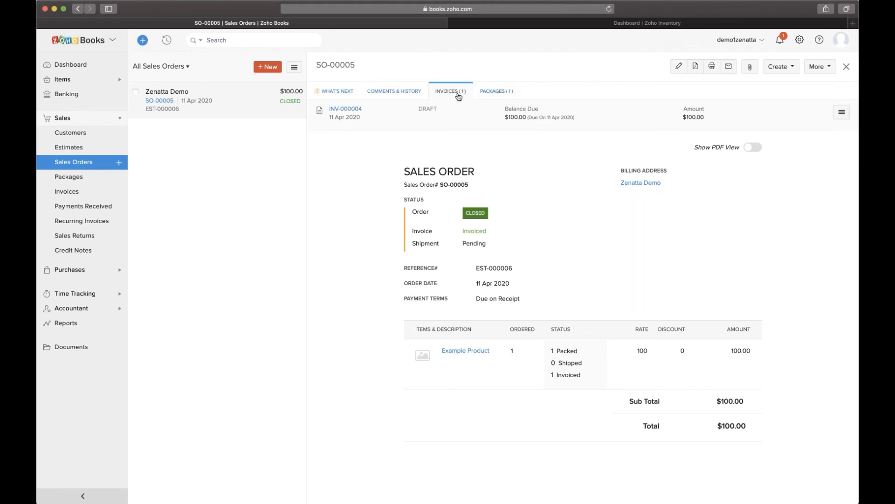
{"action": "mouse_move", "coordinate": [639, 62]}
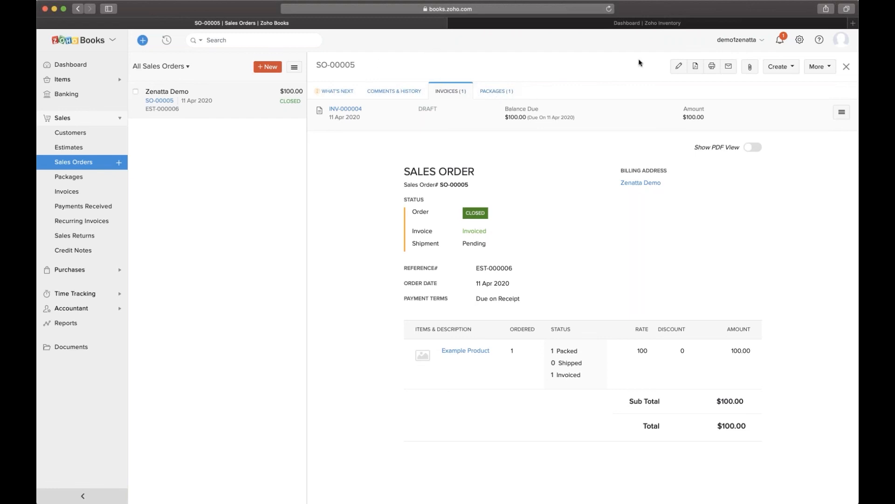